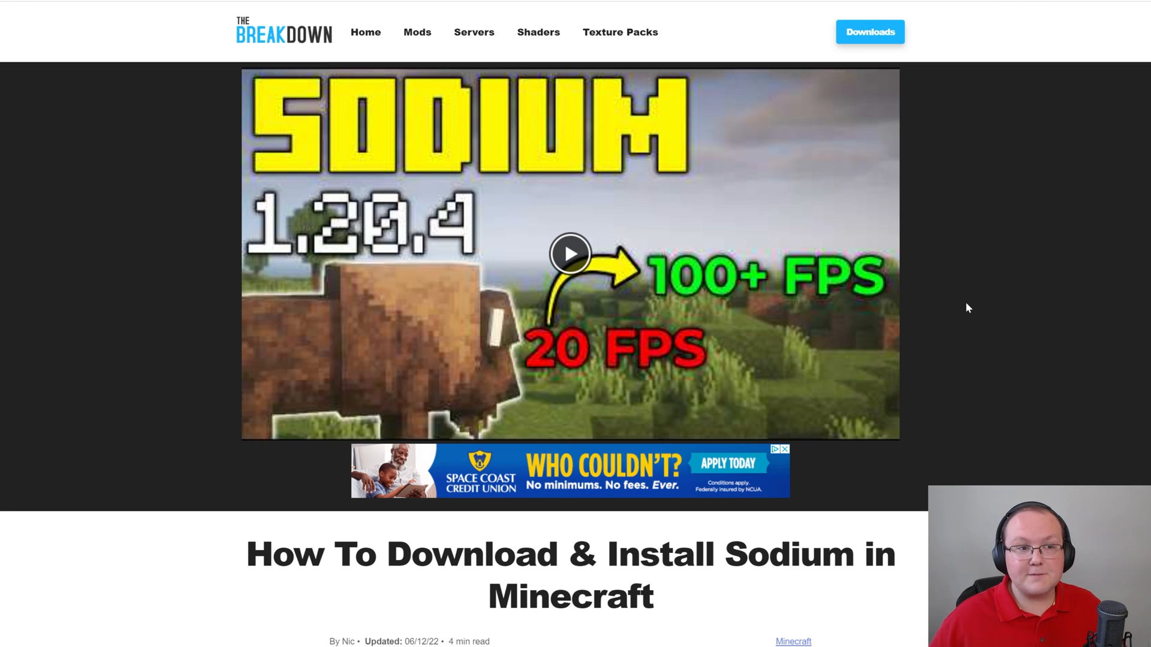
{"action": "mouse_move", "coordinate": [678, 377]}
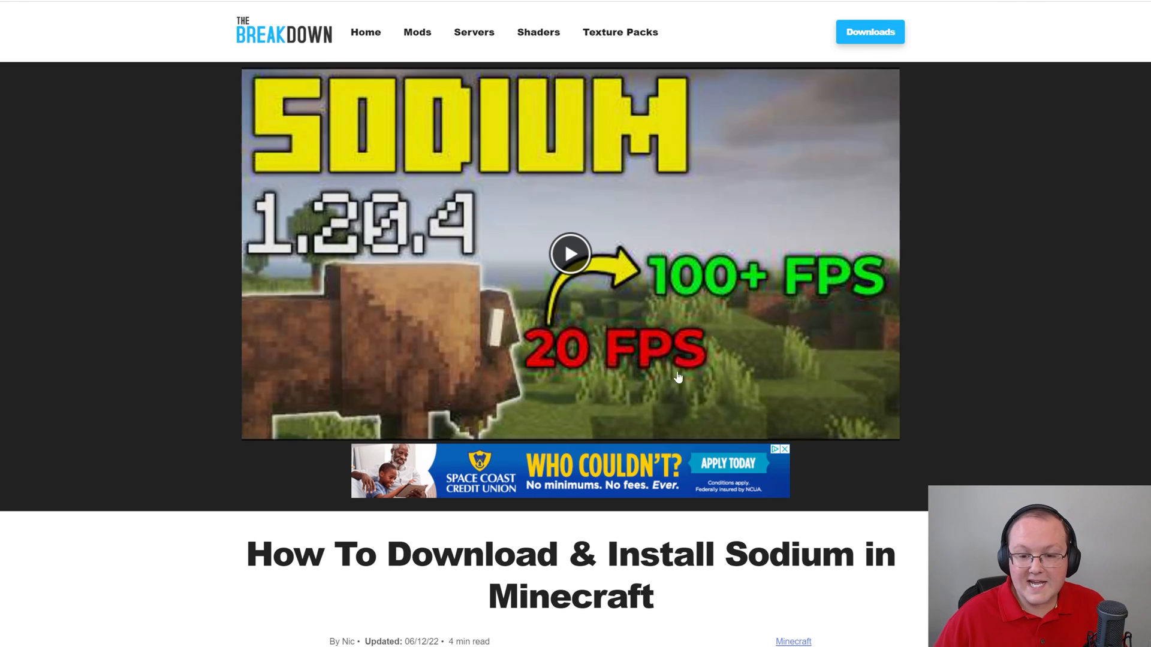
{"action": "mouse_move", "coordinate": [1060, 320]}
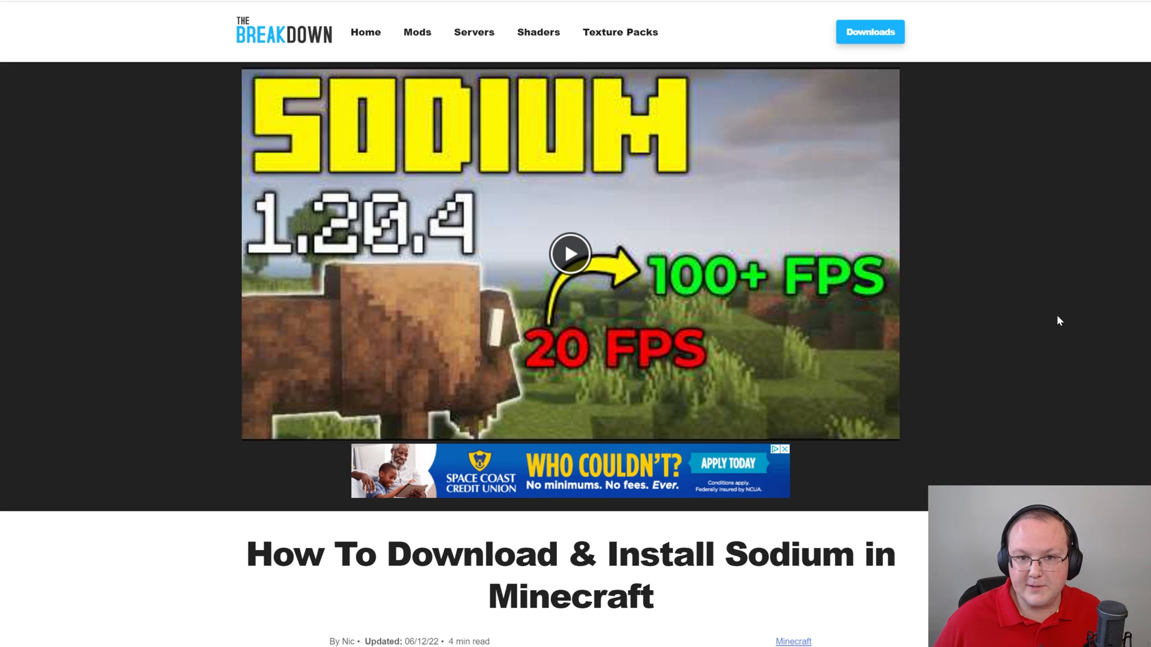
{"action": "mouse_move", "coordinate": [563, 555]}
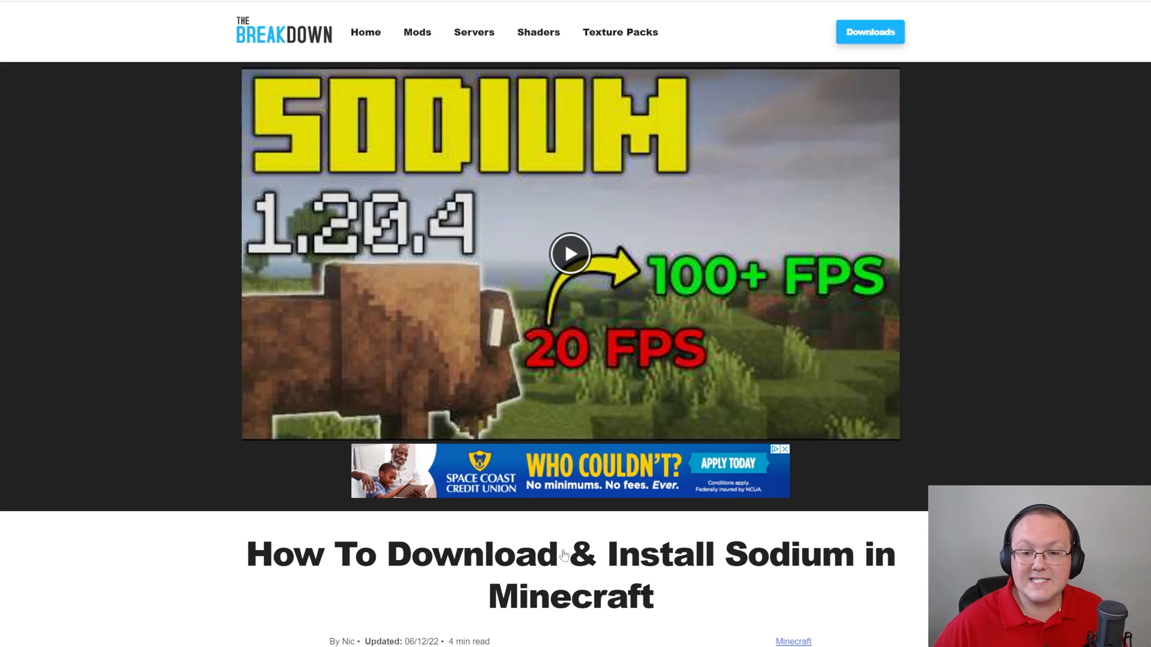
Scroll the article and follow its 'Click here to download Sodium!' link to Modrinth.
{"action": "scroll", "scroll_direction": "down", "scroll_amount": 3}
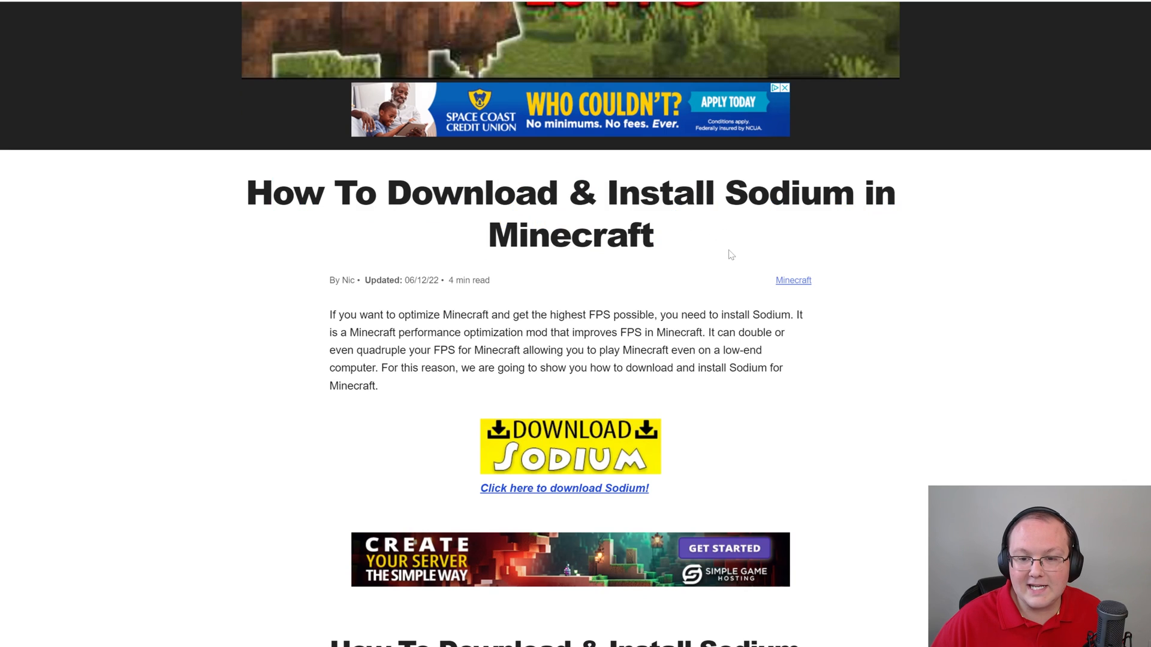
{"action": "scroll", "scroll_direction": "down", "scroll_amount": 3}
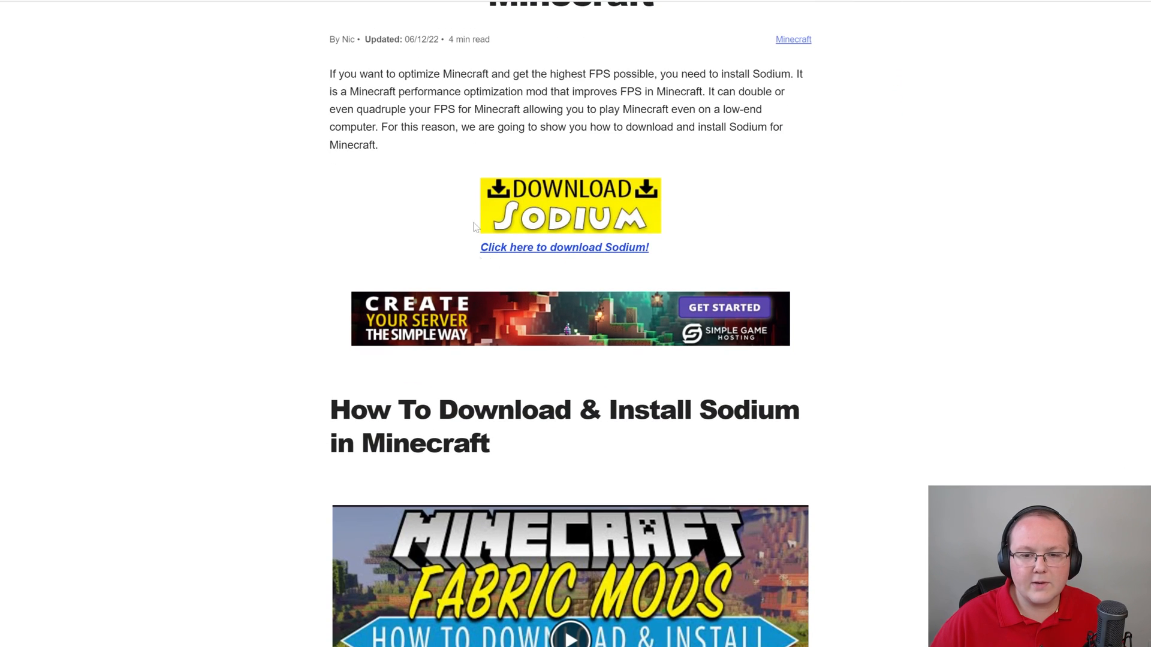
{"action": "left_click", "coordinate": [563, 246]}
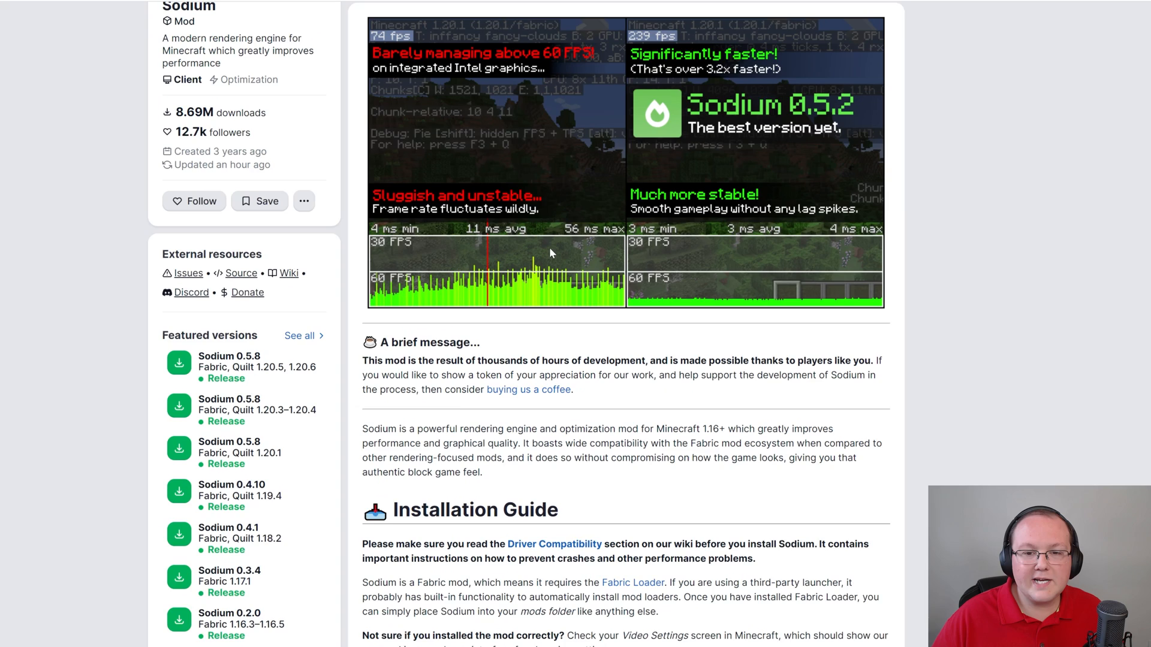
From Sodium's Versions list, save the 0.5.8 jar for Minecraft 1.20.6 to Downloads.
{"action": "scroll", "scroll_direction": "up", "scroll_amount": 3}
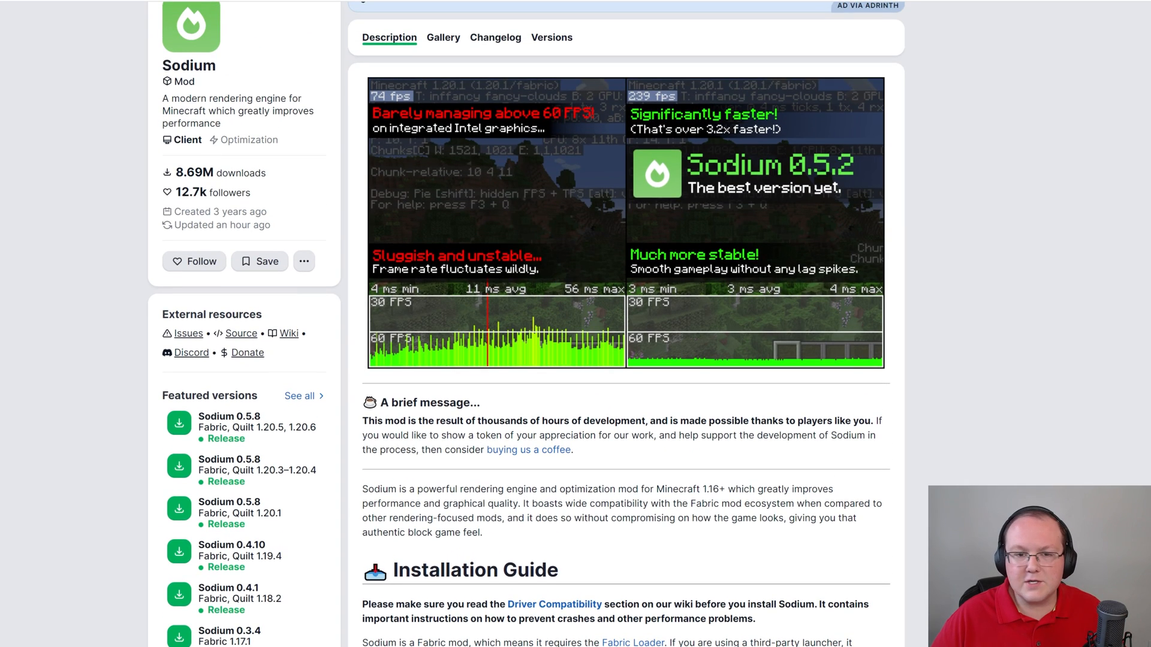
{"action": "left_click", "coordinate": [552, 37]}
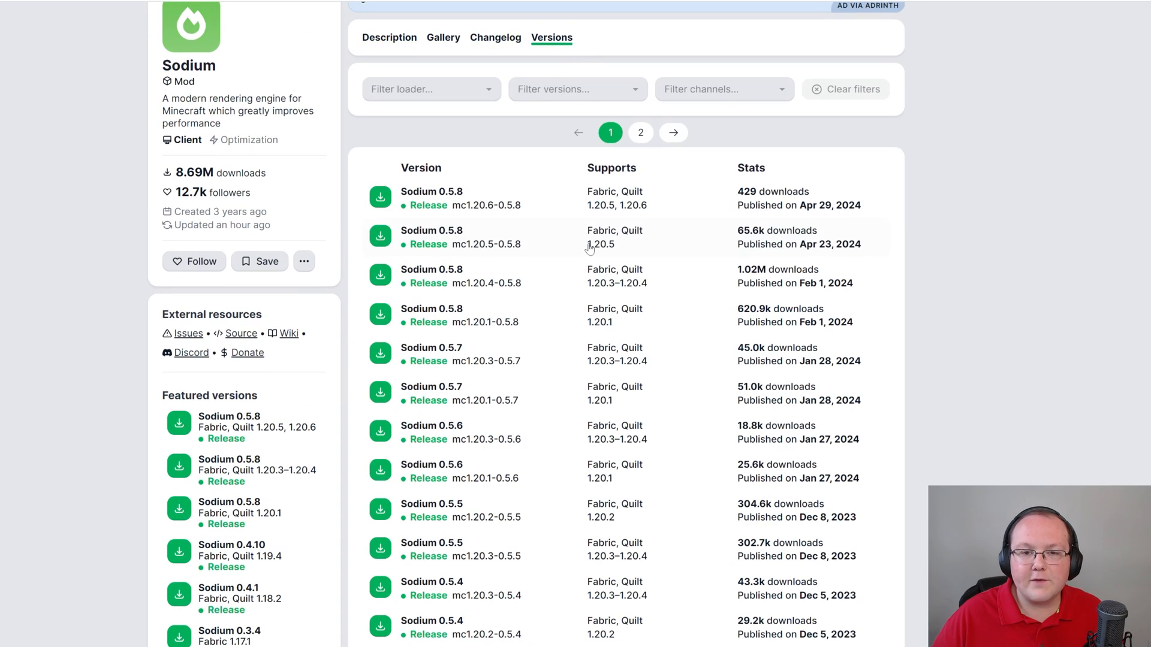
{"action": "mouse_move", "coordinate": [639, 215]}
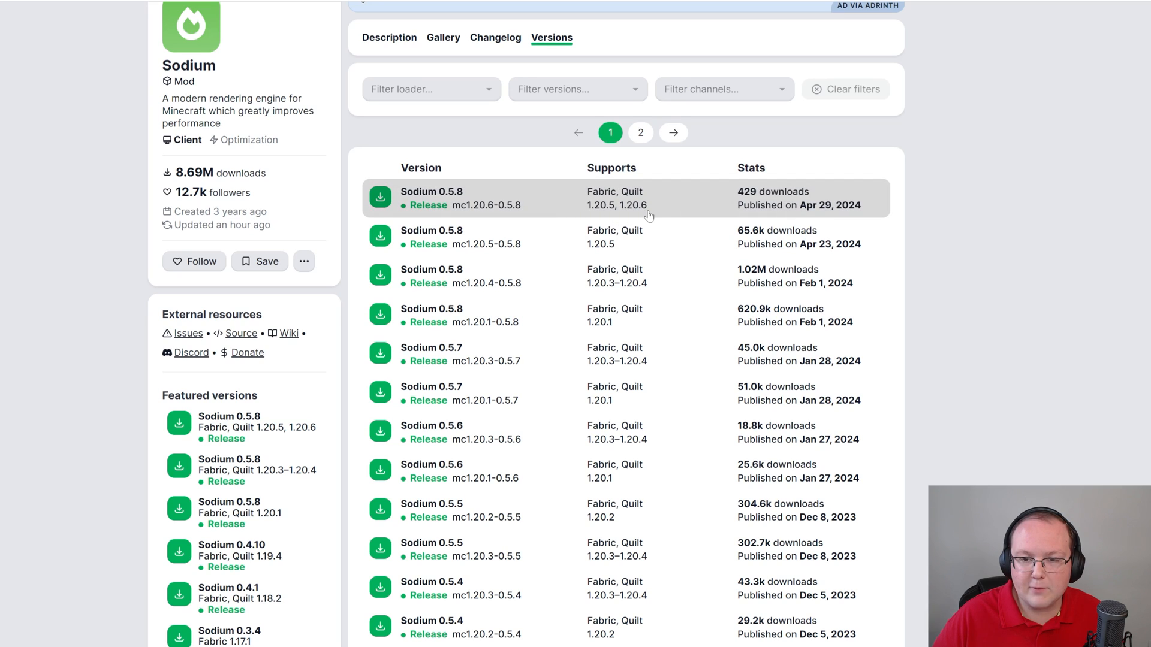
{"action": "mouse_move", "coordinate": [565, 88]}
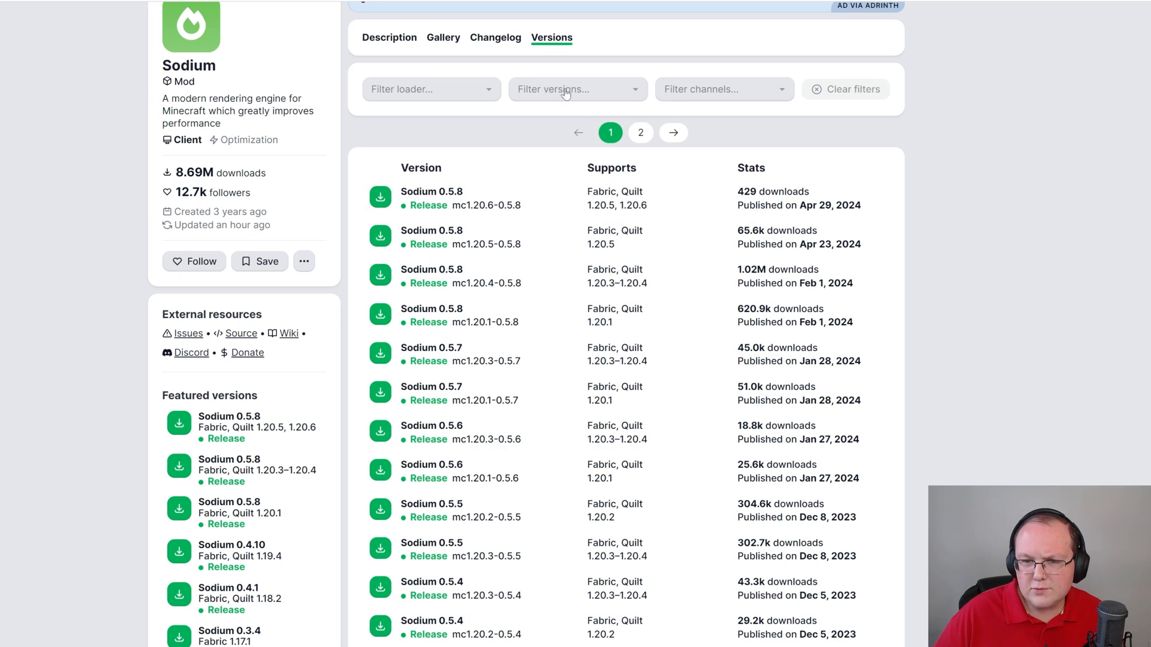
{"action": "left_click", "coordinate": [572, 89]}
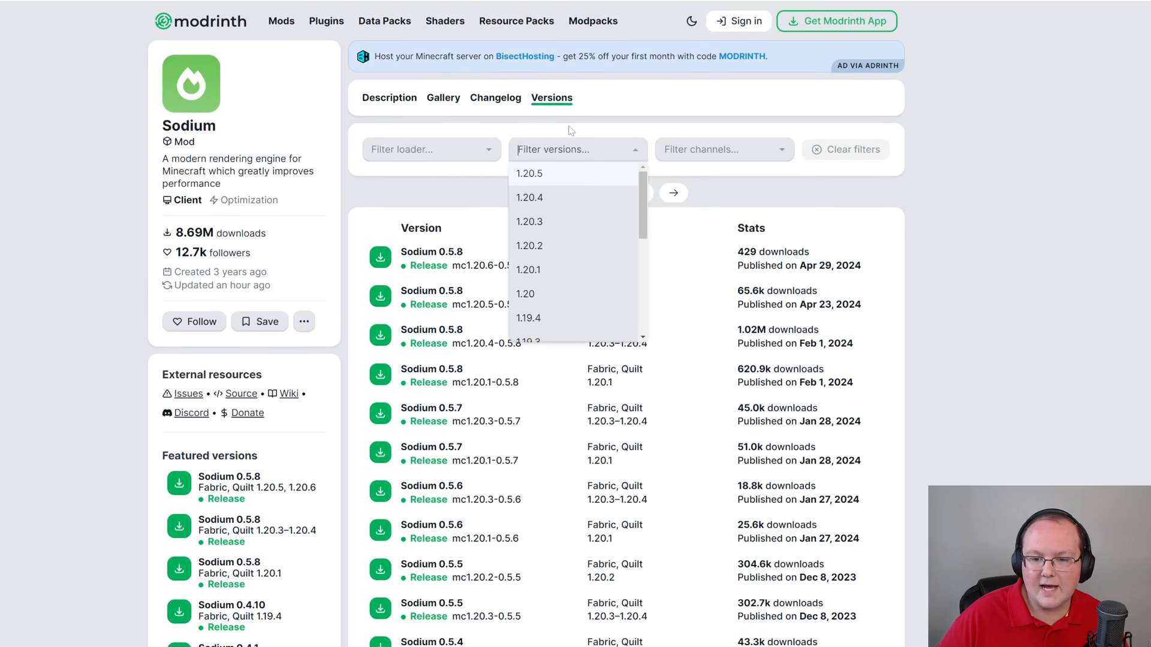
{"action": "scroll", "scroll_direction": "down", "scroll_amount": 3}
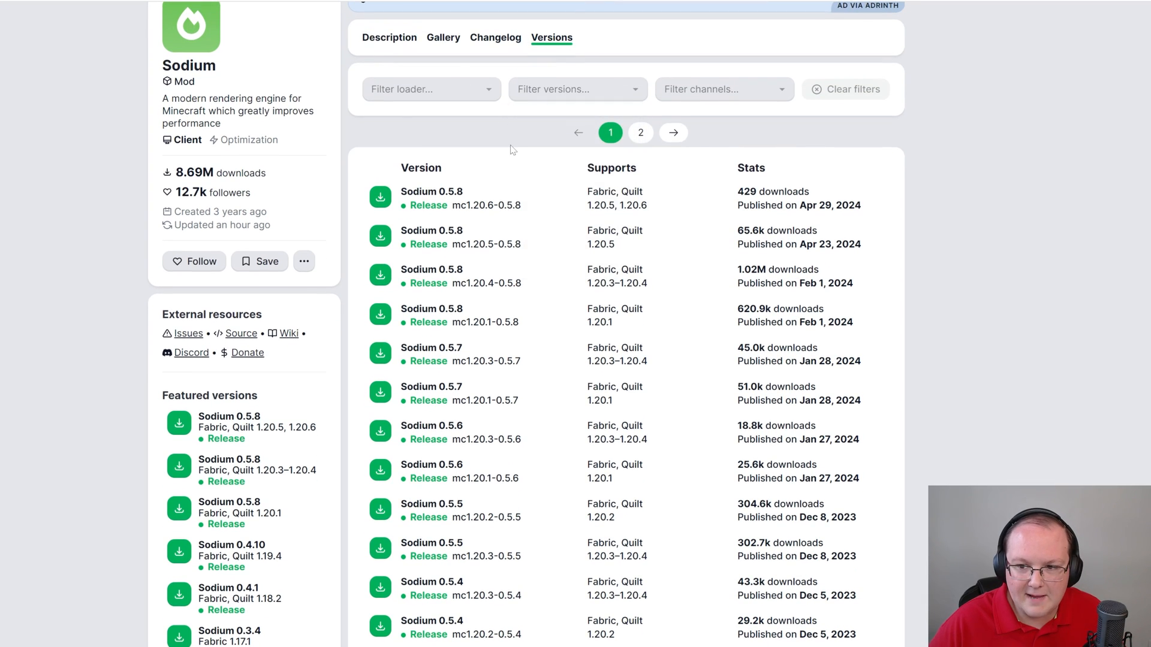
{"action": "mouse_move", "coordinate": [637, 216]}
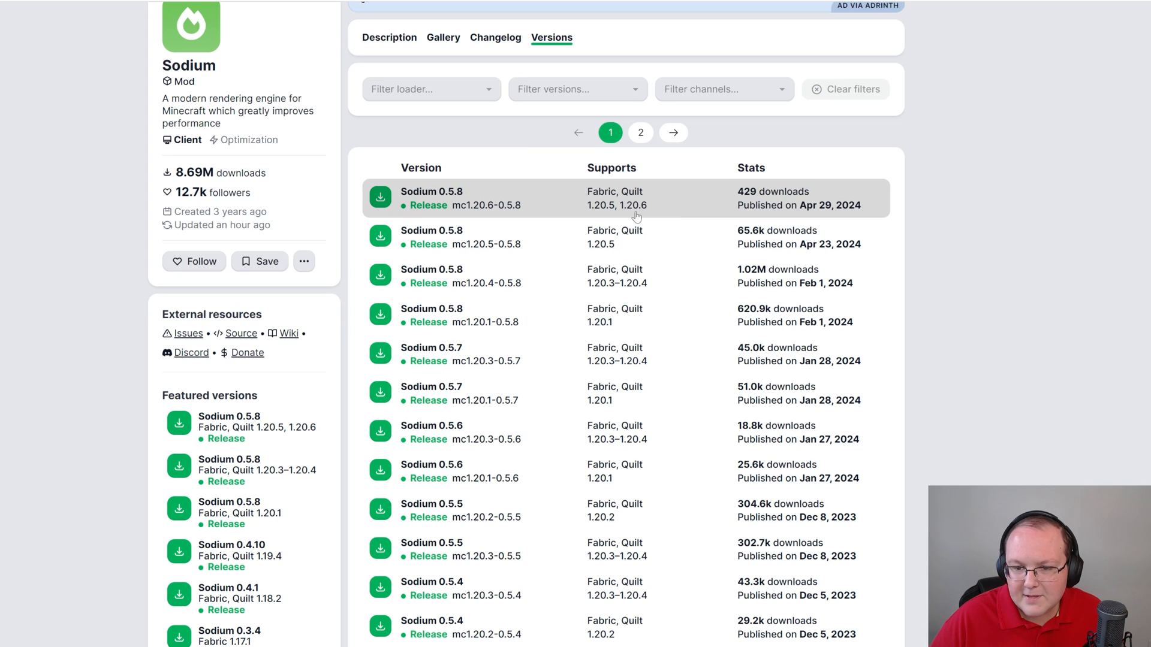
{"action": "mouse_move", "coordinate": [592, 206]}
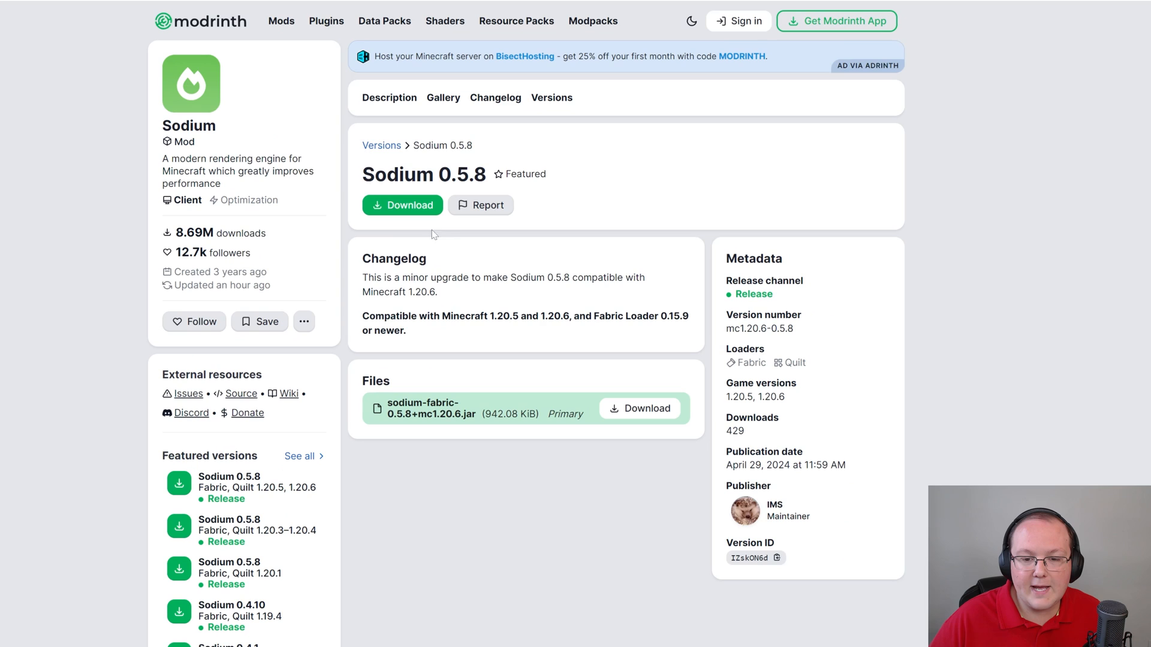
{"action": "left_click", "coordinate": [402, 205]}
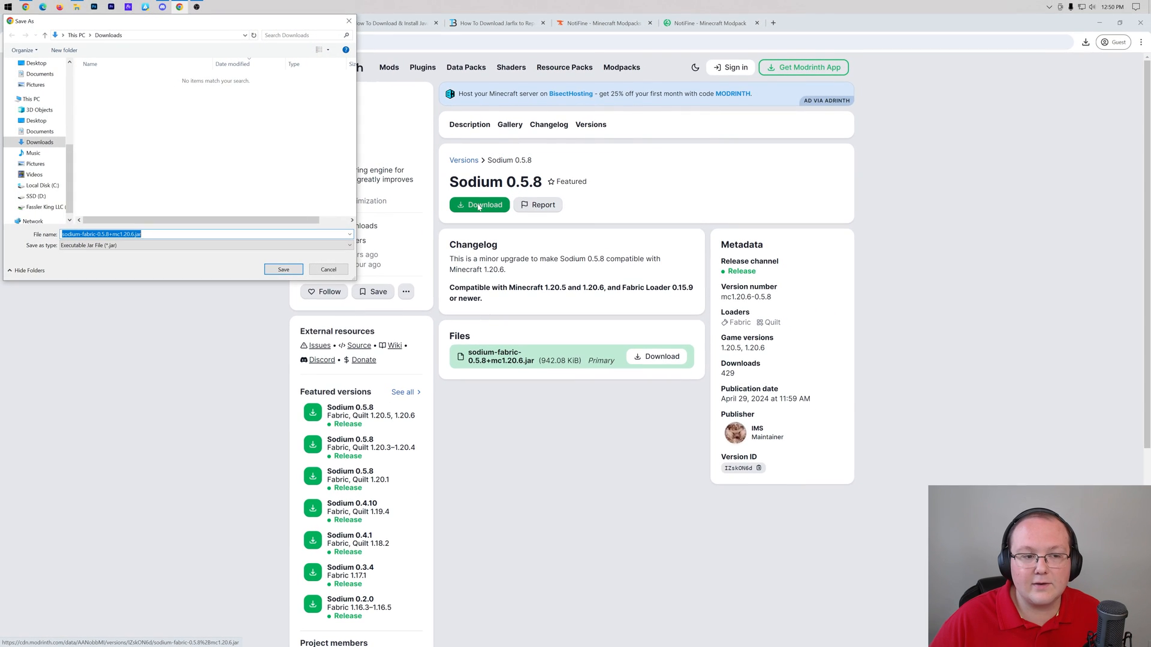
{"action": "left_click", "coordinate": [283, 269]}
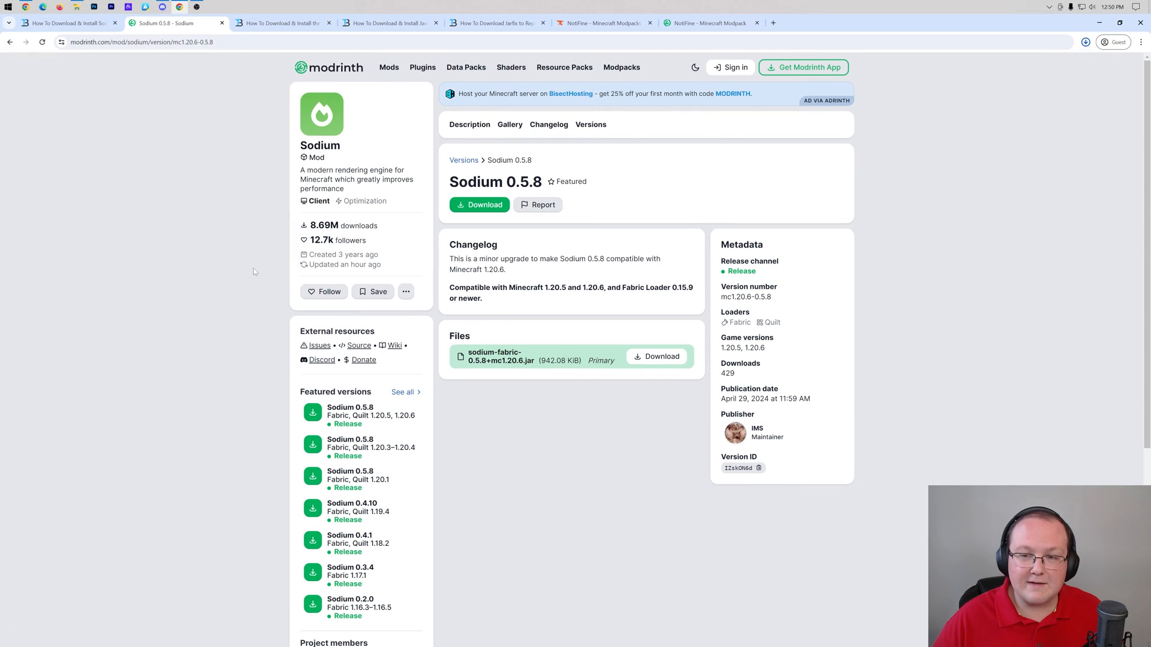
{"action": "left_click", "coordinate": [1085, 42]}
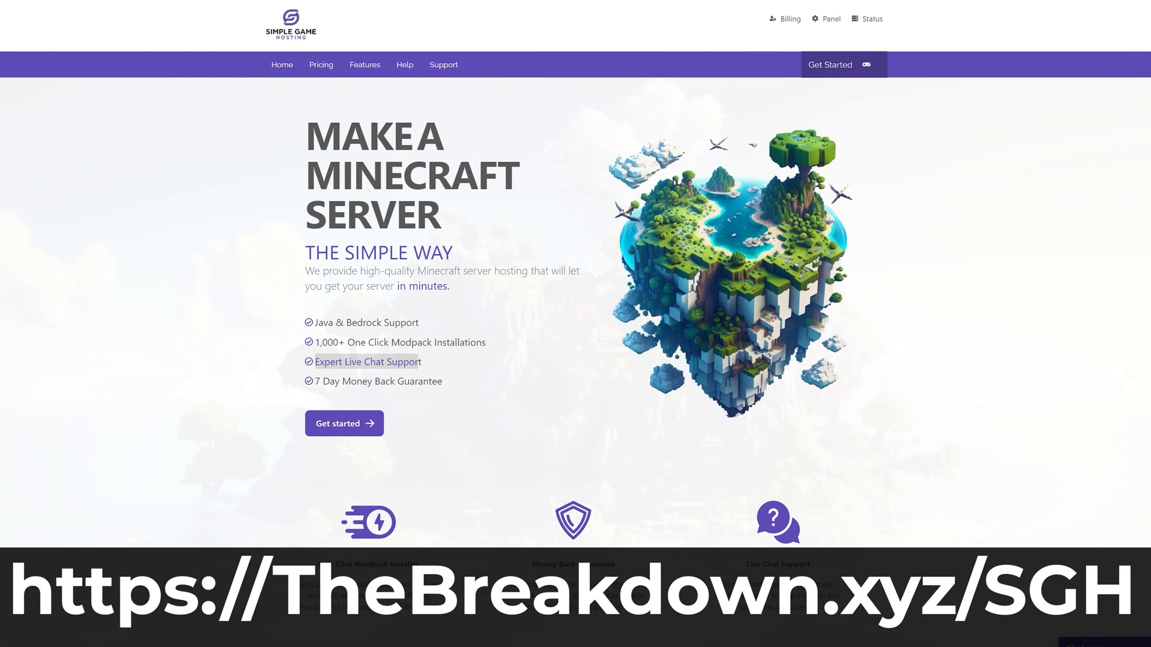
{"action": "scroll", "scroll_direction": "down", "scroll_amount": 3}
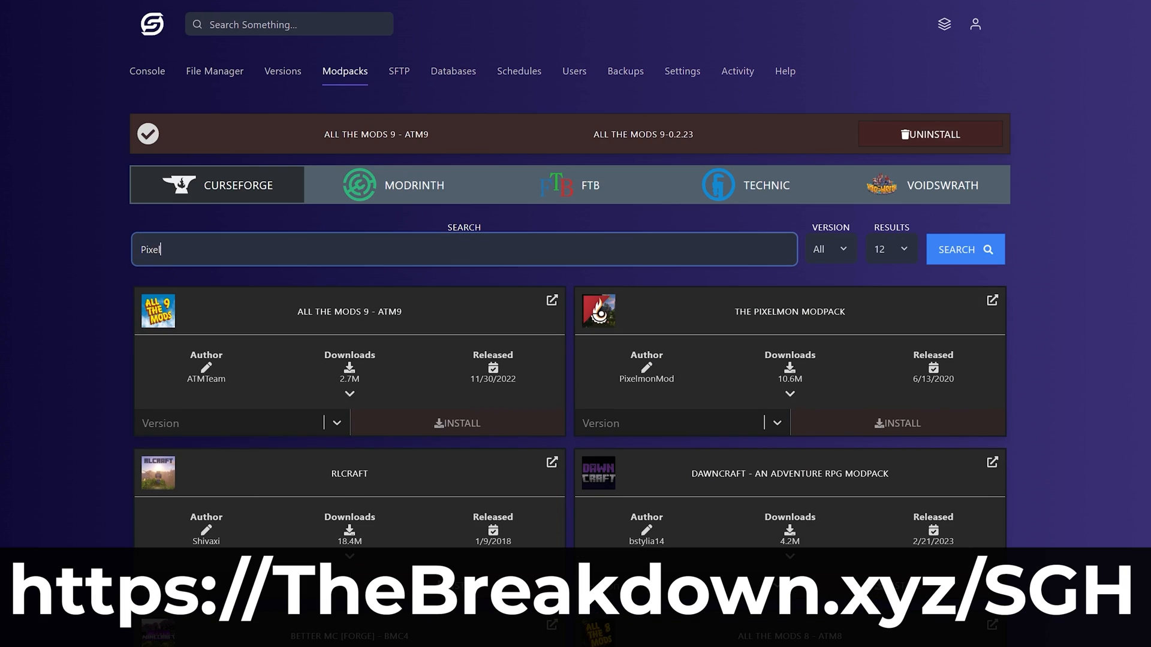
{"action": "type", "text": "mon"}
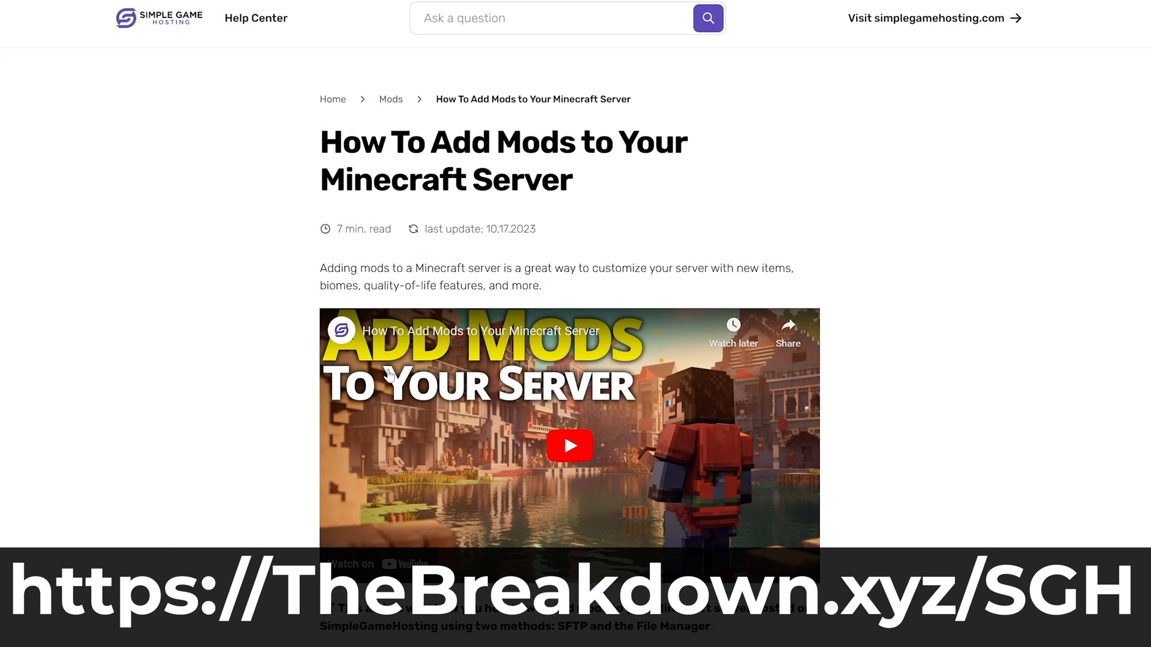
{"action": "scroll", "scroll_direction": "down", "scroll_amount": 3}
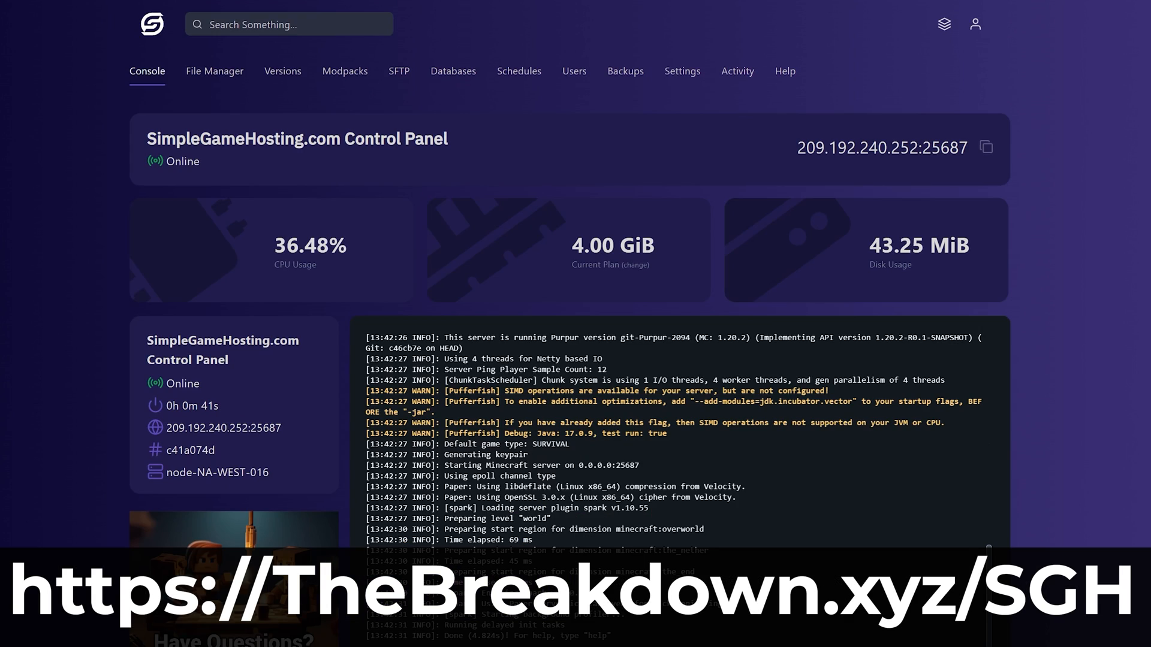
{"action": "mouse_move", "coordinate": [258, 287]}
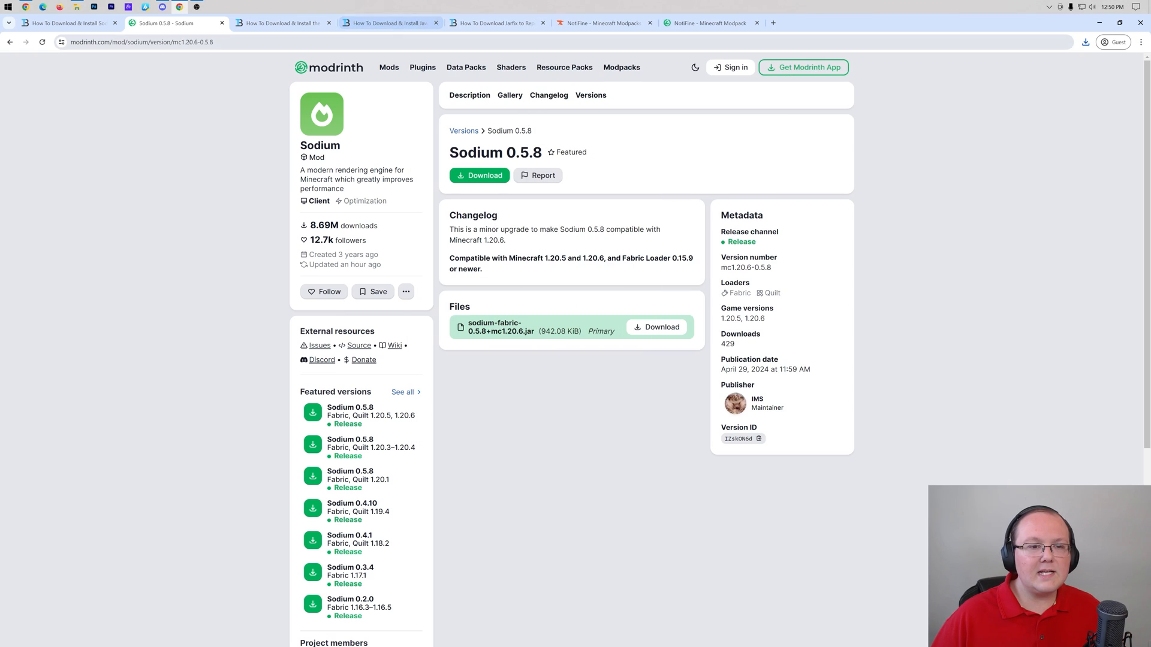
Switch to the 'How To Download & Install the Fabric Mod Loader' article and scroll to its link.
{"action": "left_click", "coordinate": [65, 23]}
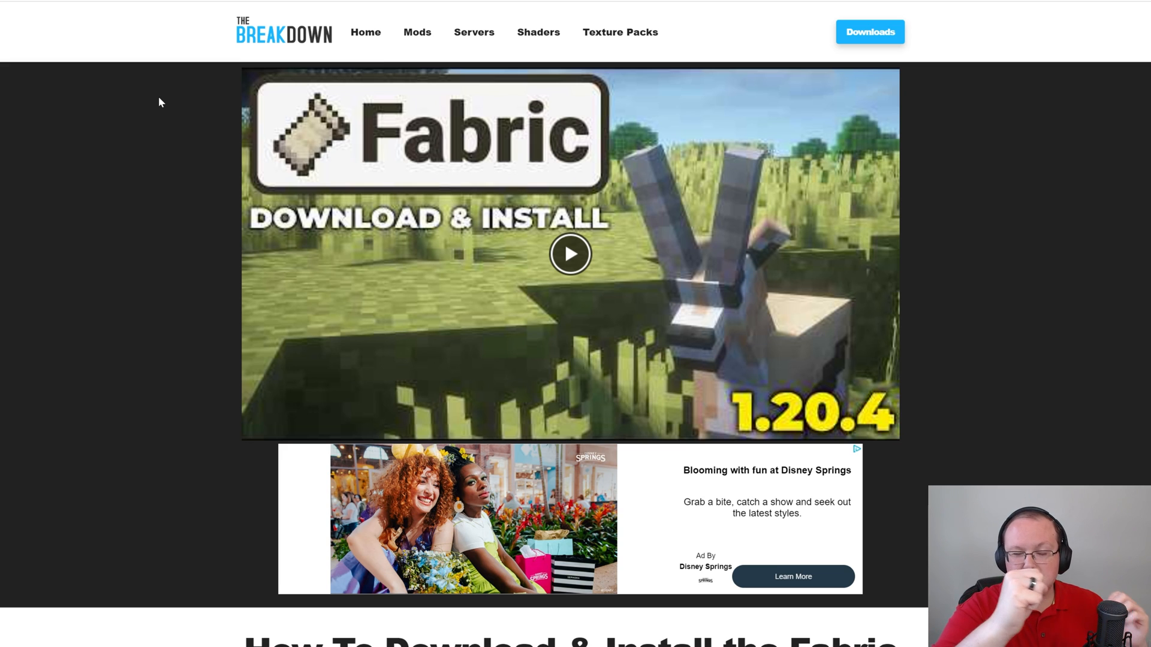
{"action": "mouse_move", "coordinate": [196, 71]}
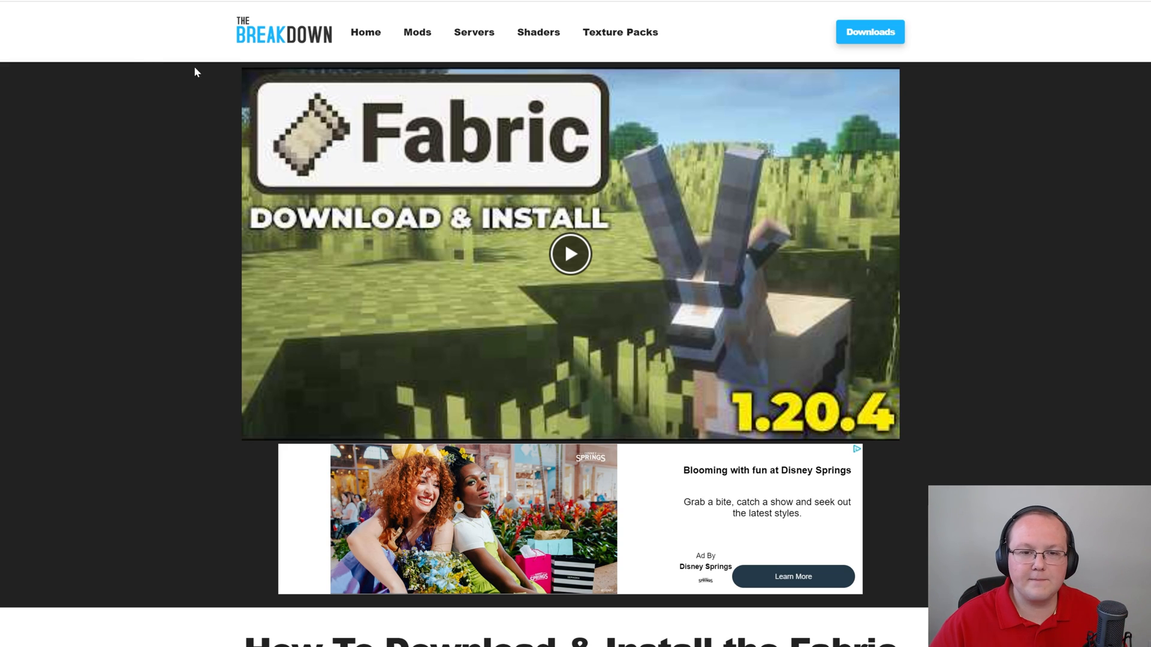
{"action": "scroll", "scroll_direction": "down", "scroll_amount": 3}
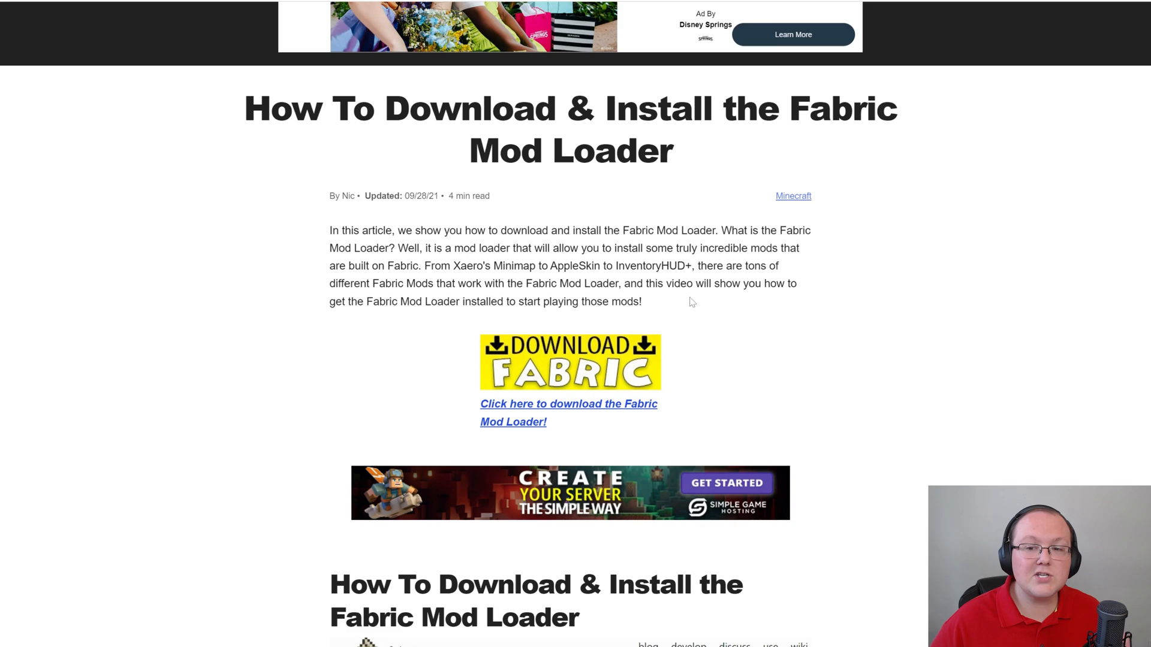
{"action": "scroll", "scroll_direction": "up", "scroll_amount": 3}
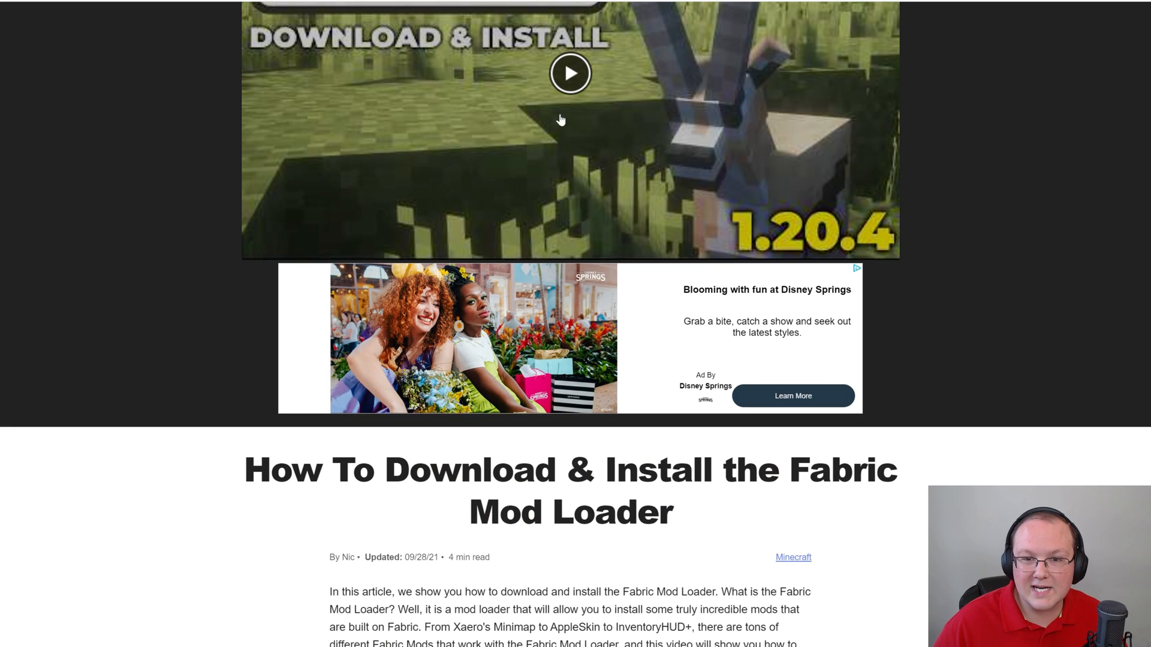
{"action": "scroll", "scroll_direction": "down", "scroll_amount": 3}
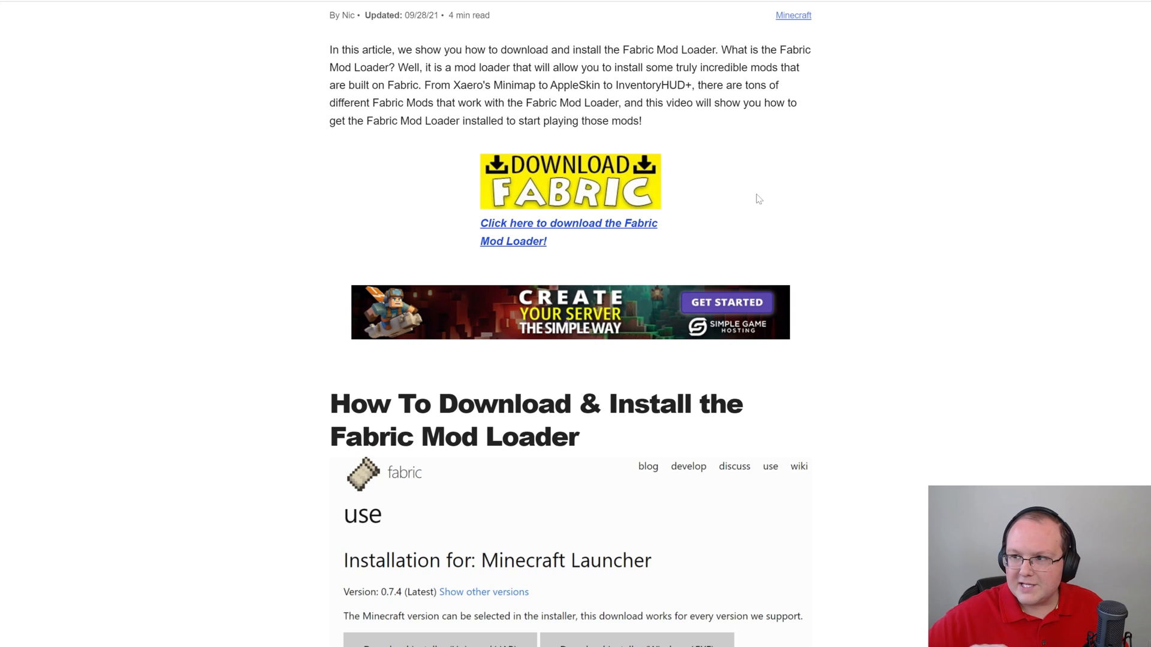
{"action": "mouse_move", "coordinate": [511, 291]}
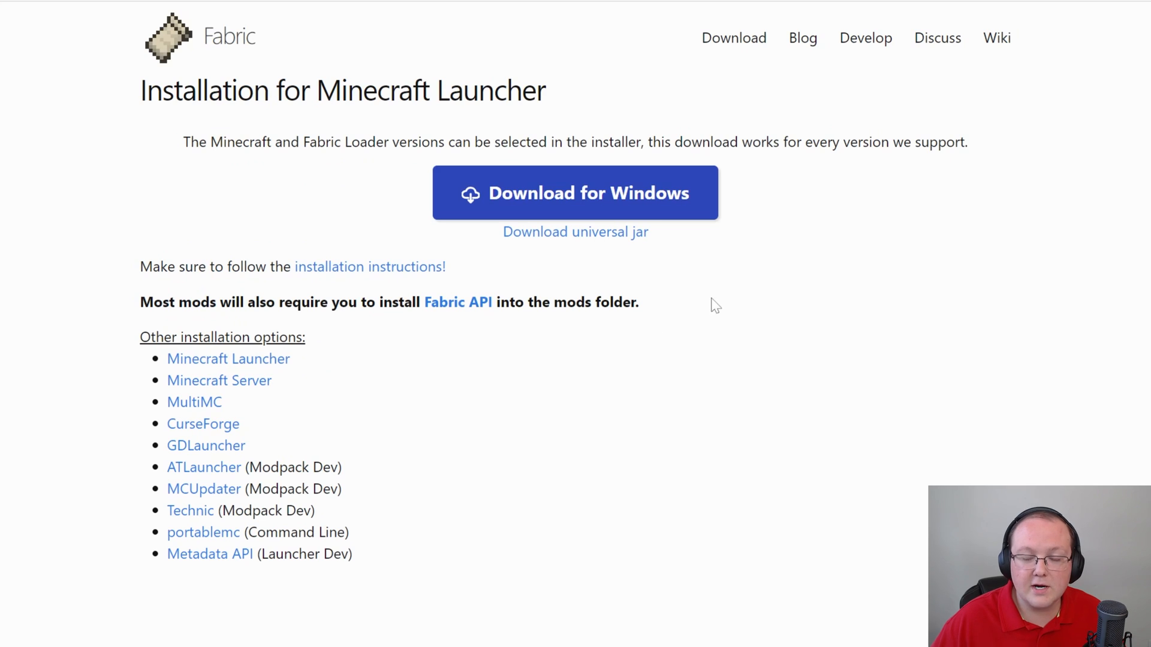
{"action": "mouse_move", "coordinate": [575, 232]}
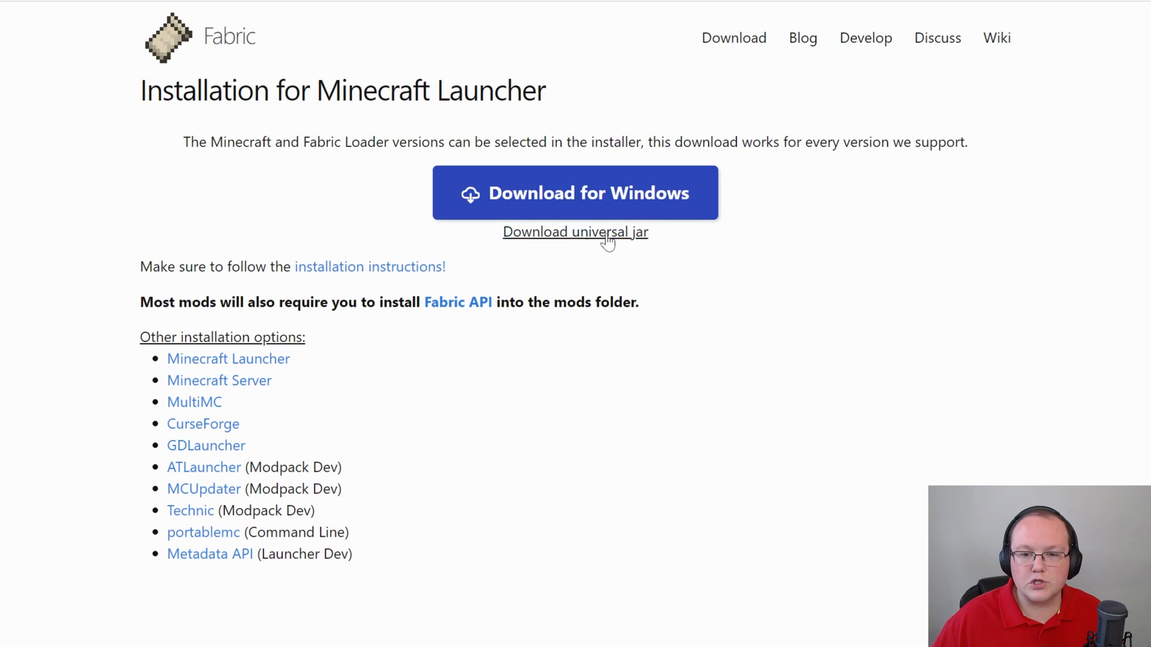
{"action": "mouse_move", "coordinate": [579, 273]}
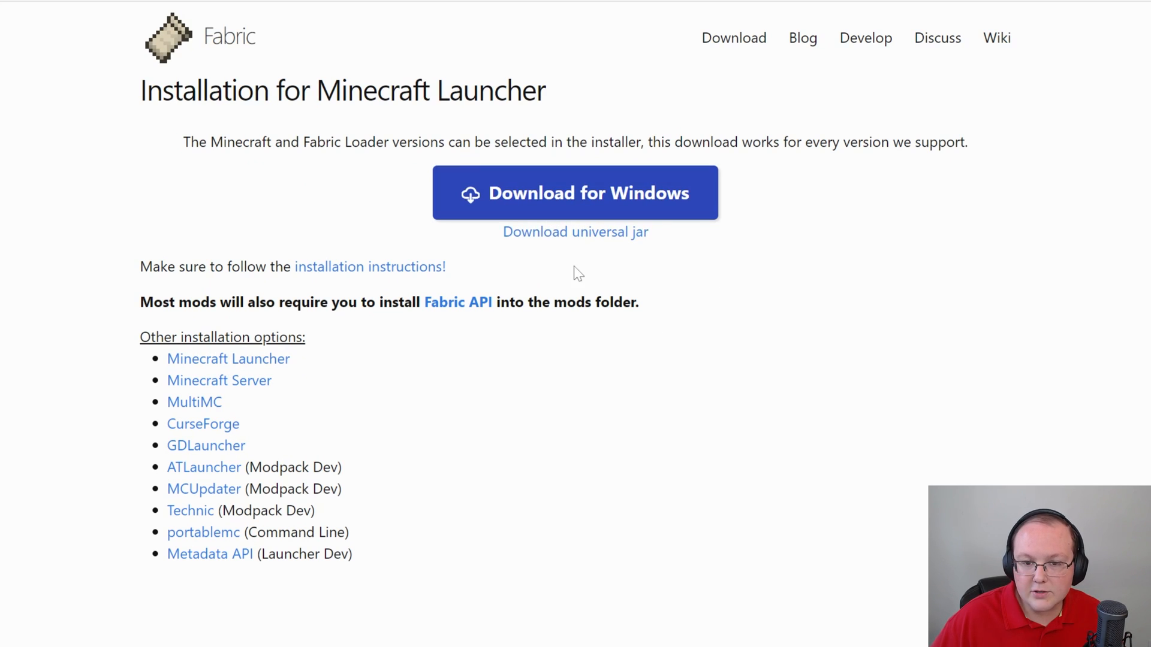
Download the universal jar from Fabric's Minecraft Launcher installation page.
{"action": "left_click", "coordinate": [575, 193]}
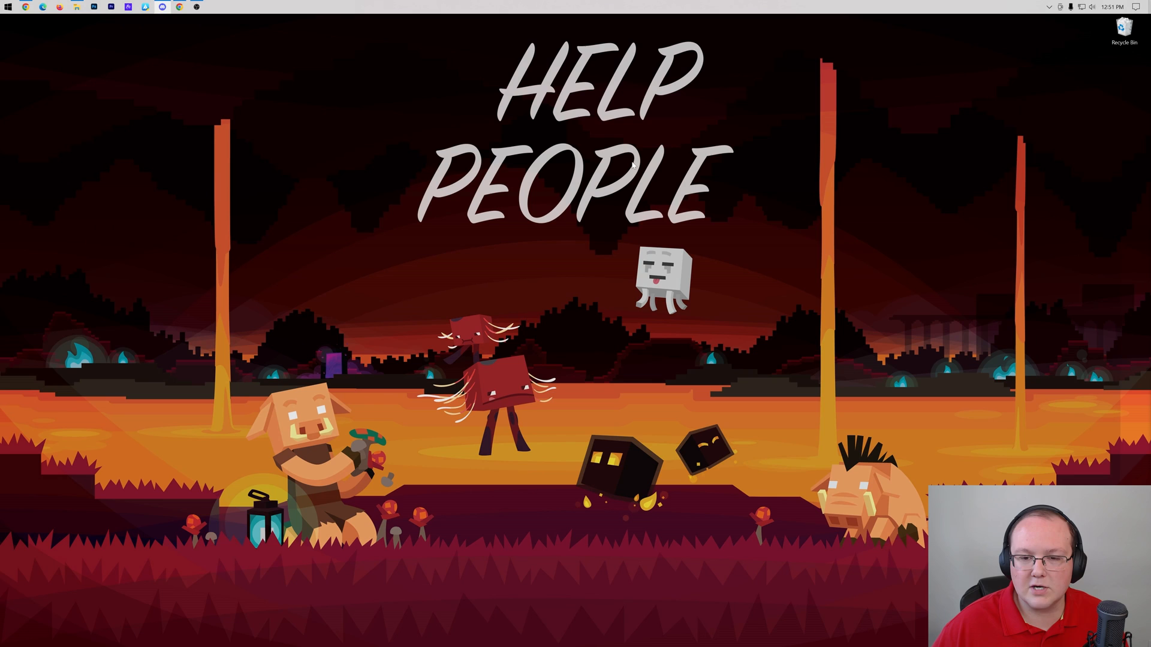
{"action": "mouse_move", "coordinate": [110, 46]}
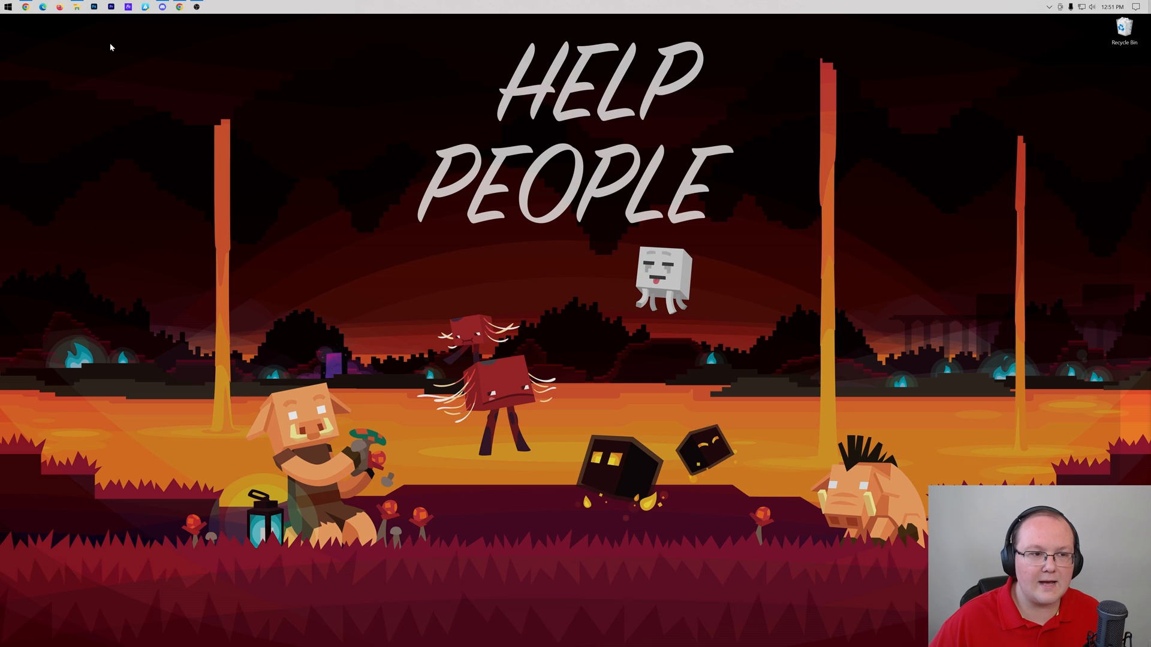
Drag the Fabric installer and Sodium jars from Downloads onto the desktop.
{"action": "left_click", "coordinate": [94, 7]}
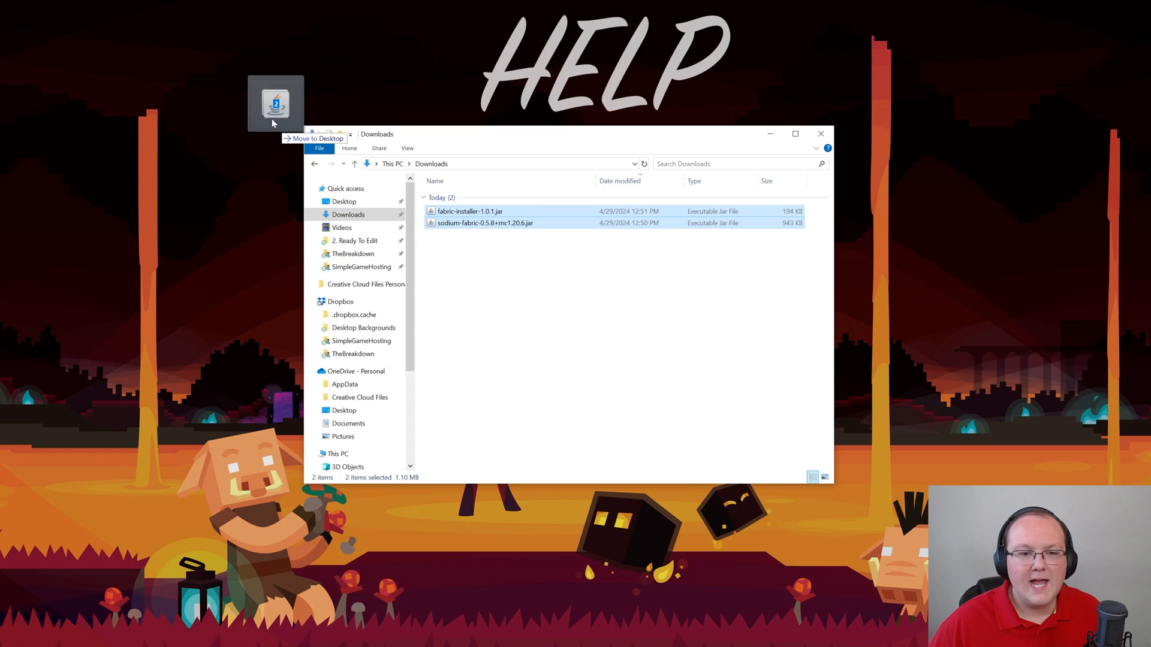
{"action": "left_click", "coordinate": [317, 139]}
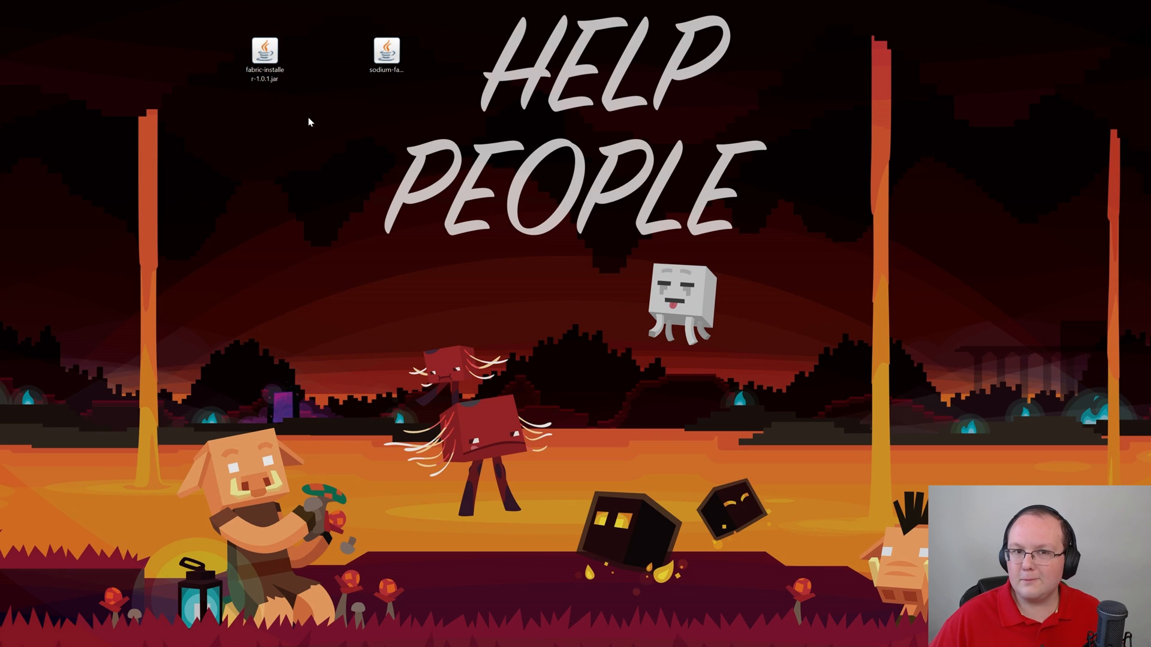
{"action": "mouse_move", "coordinate": [232, 60]}
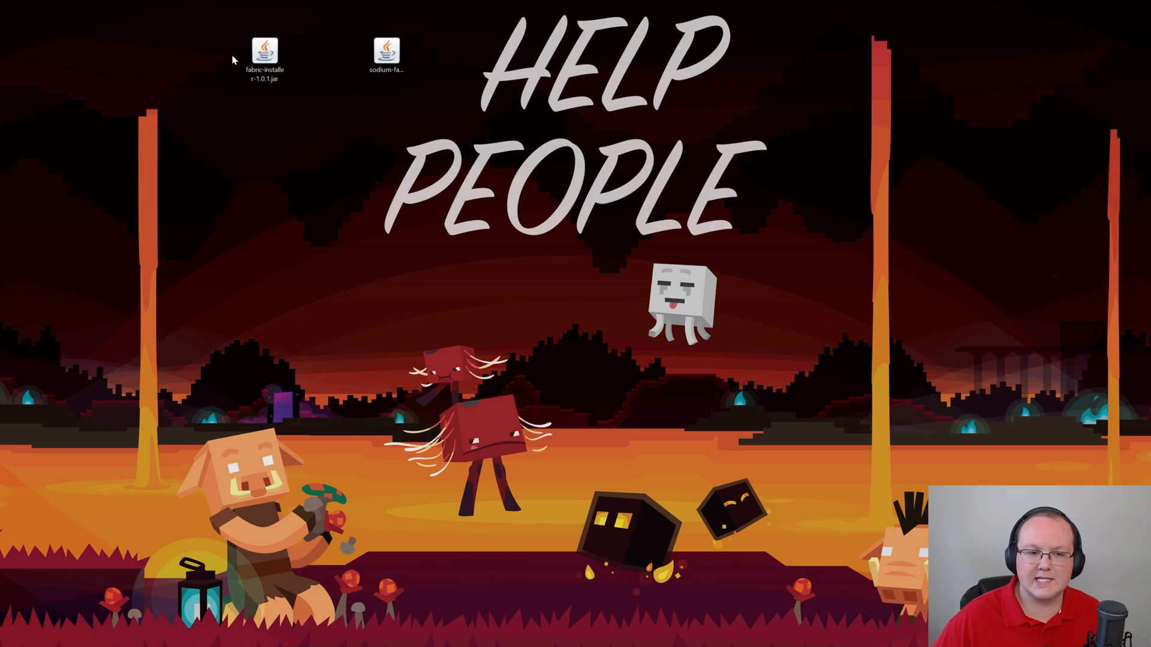
Open the fabric-installer jar with Java(TM) Platform SE binary, then close the installer.
{"action": "right_click", "coordinate": [265, 55]}
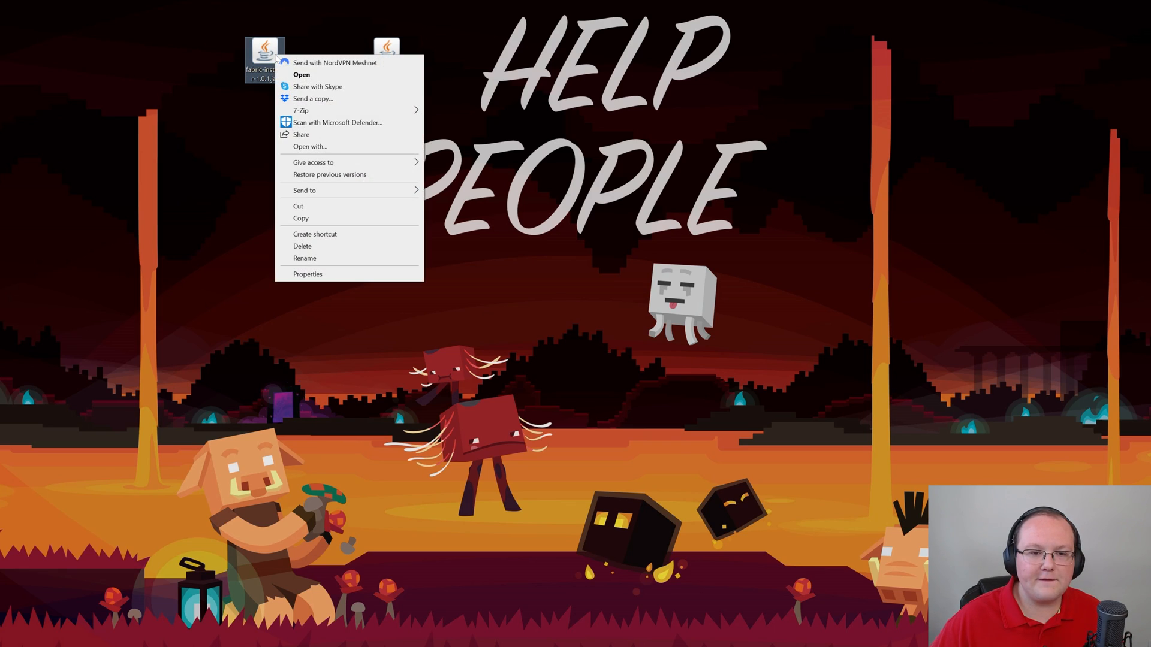
{"action": "left_click", "coordinate": [310, 146]}
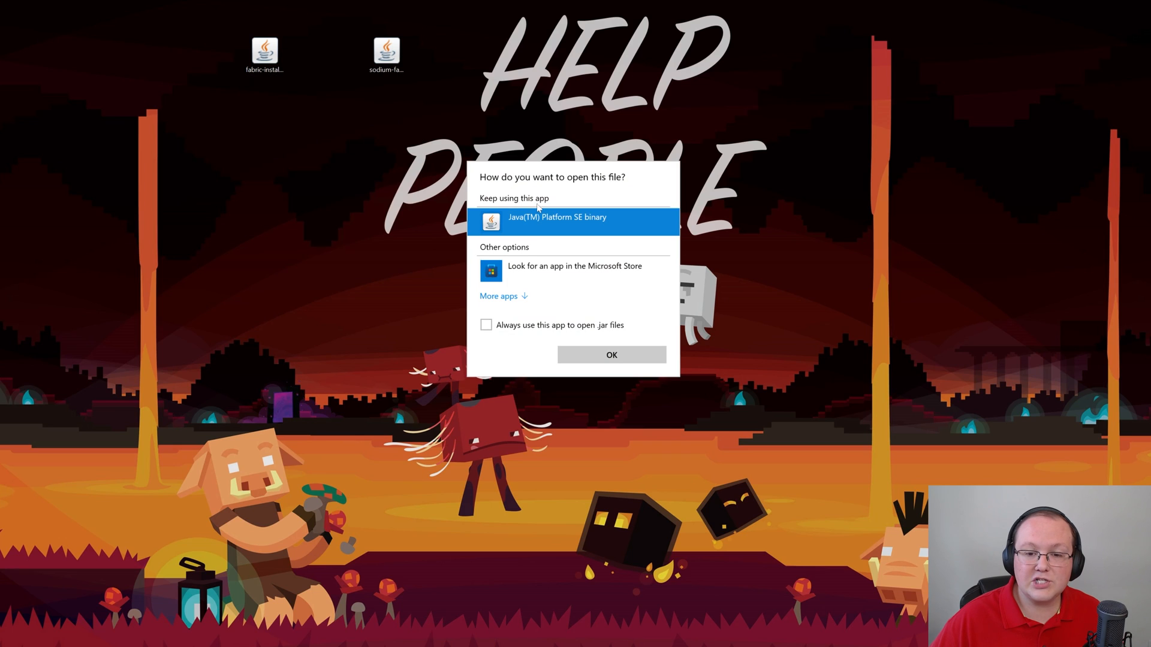
{"action": "left_click", "coordinate": [611, 354]}
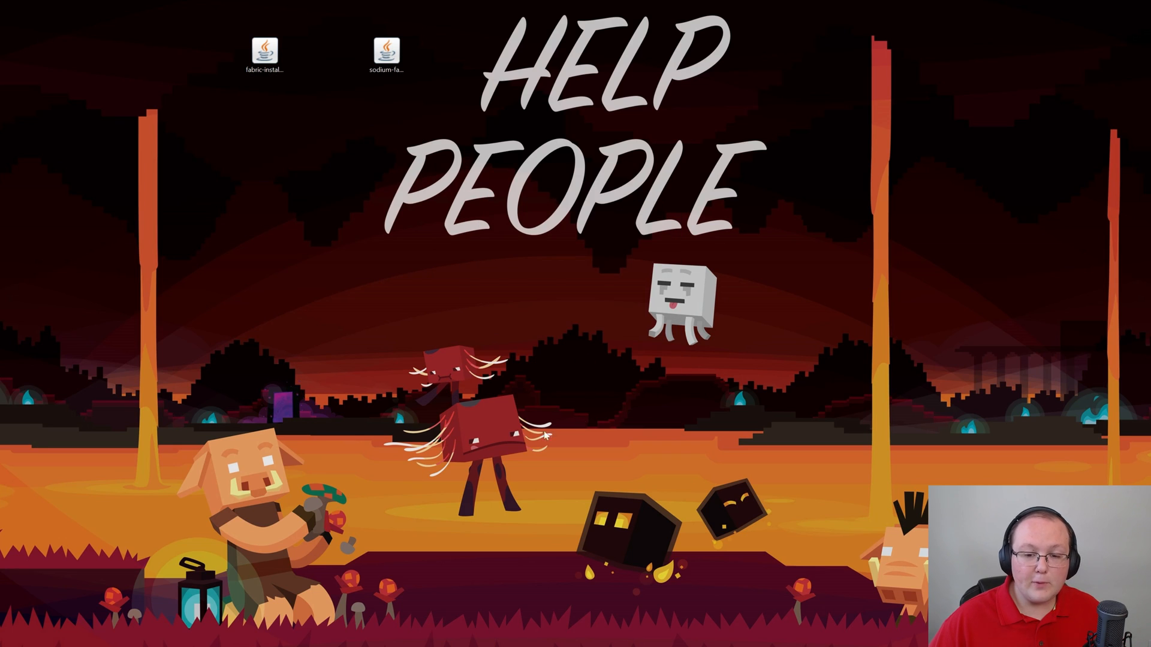
{"action": "double_click", "coordinate": [264, 49]}
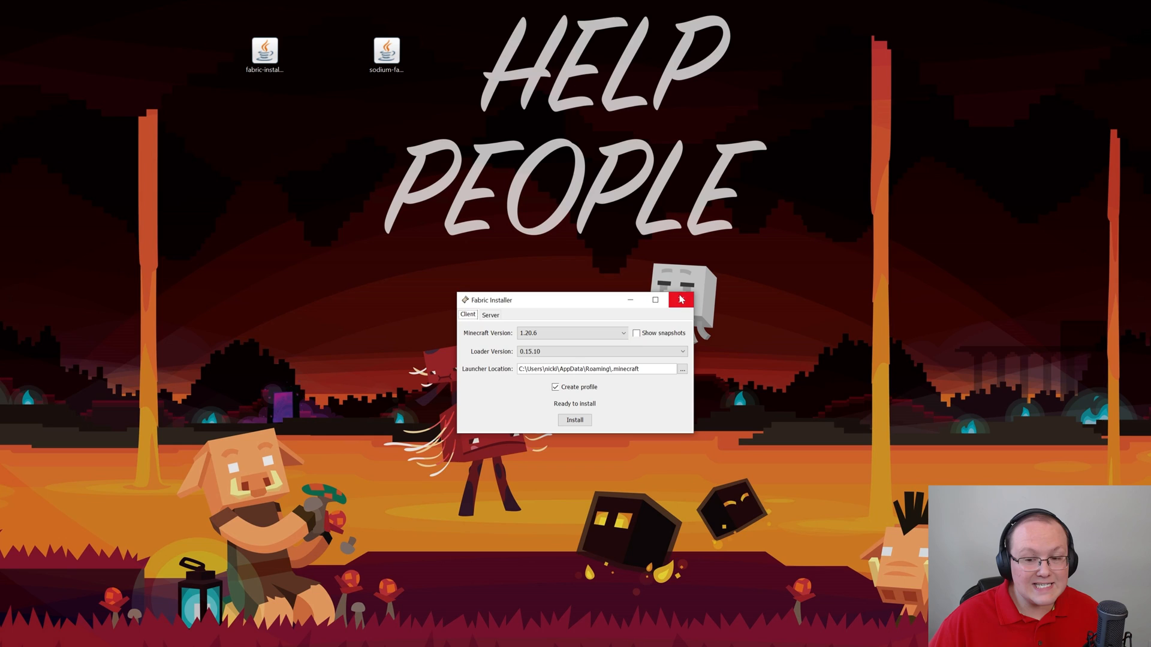
{"action": "left_click", "coordinate": [680, 300]}
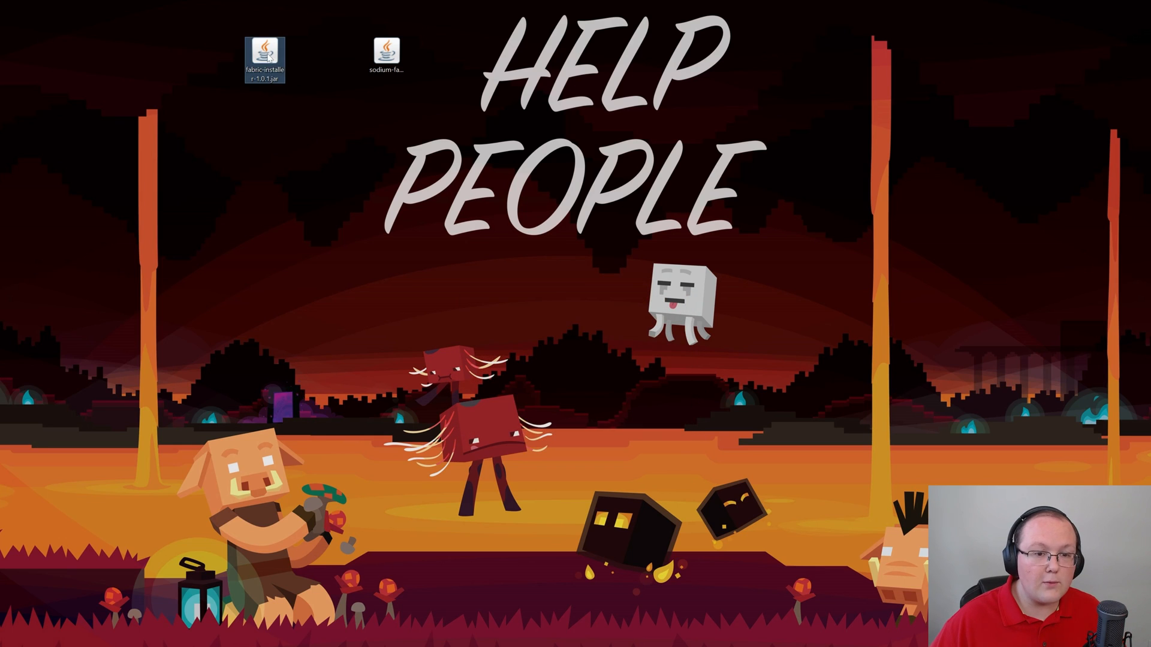
Bring up the installer jar's Open with app choice a second time.
{"action": "right_click", "coordinate": [266, 50]}
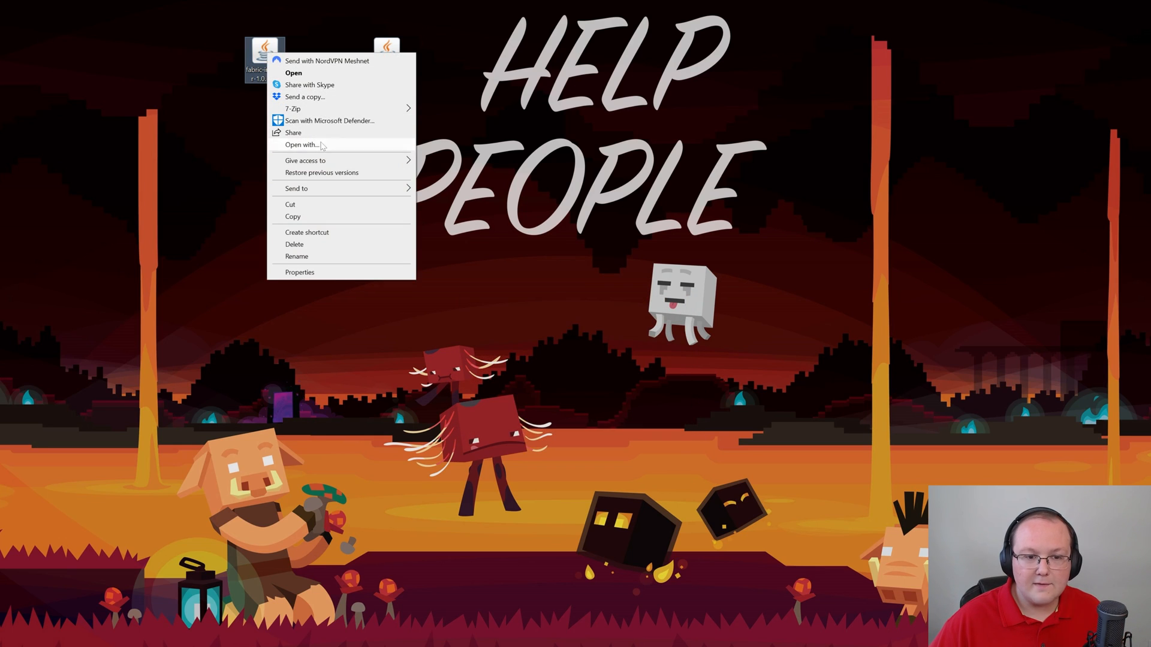
{"action": "left_click", "coordinate": [300, 145]}
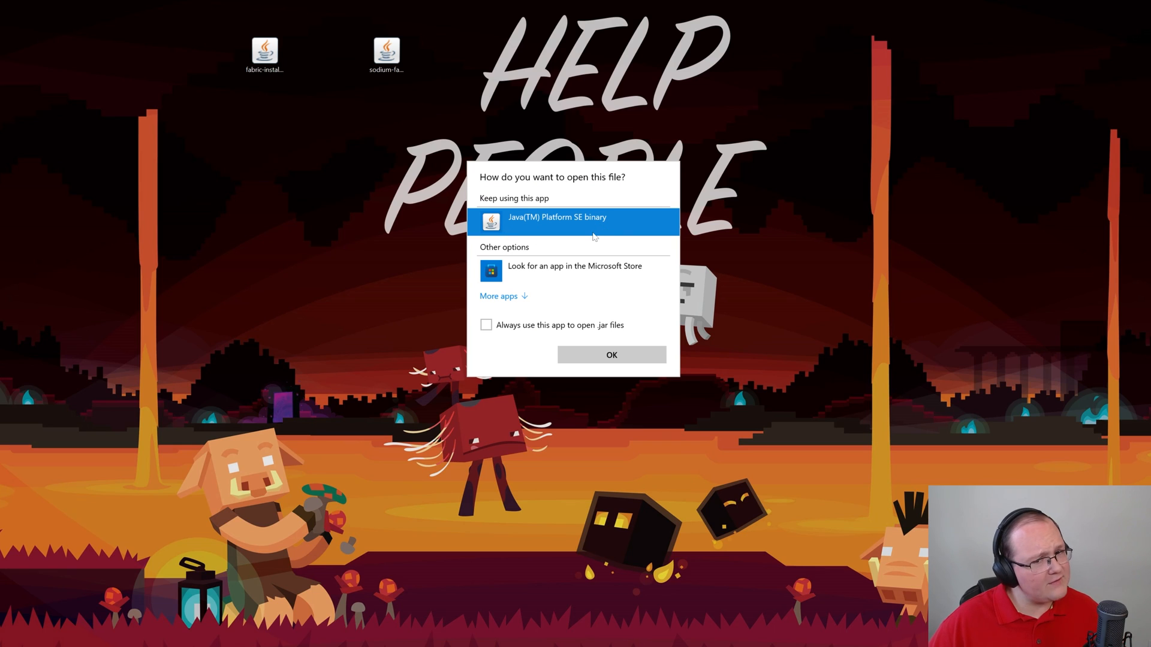
{"action": "left_click", "coordinate": [611, 354]}
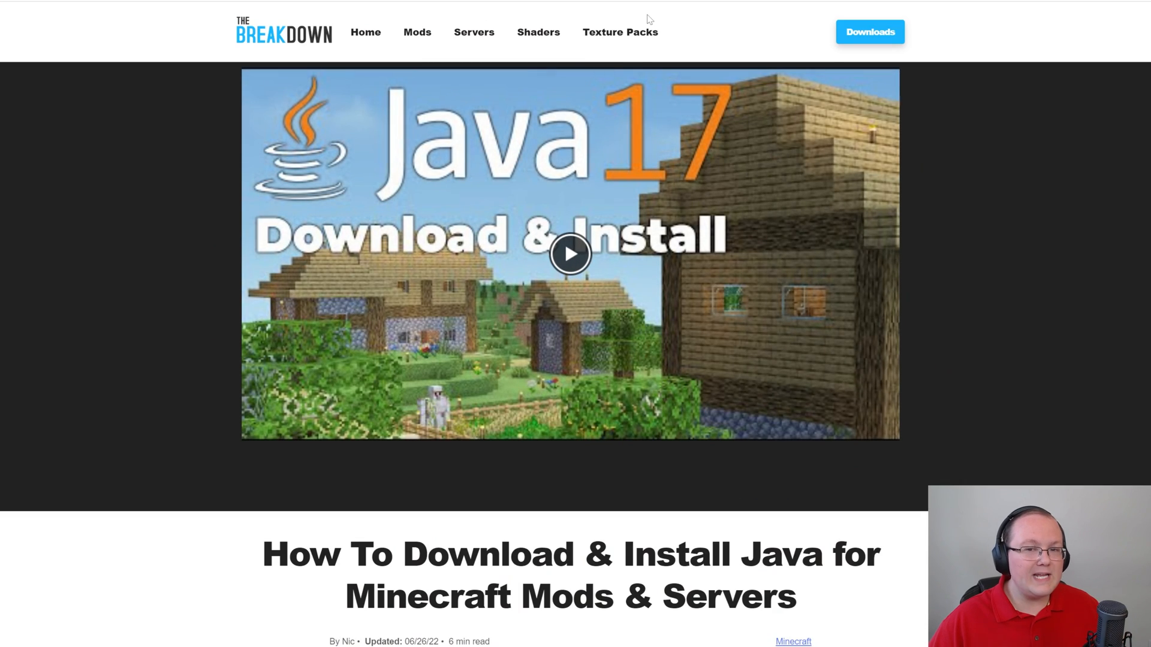
Scroll through The Breakdown's Java install guide steps before reaching the Jarfix article.
{"action": "scroll", "scroll_direction": "down", "scroll_amount": 3}
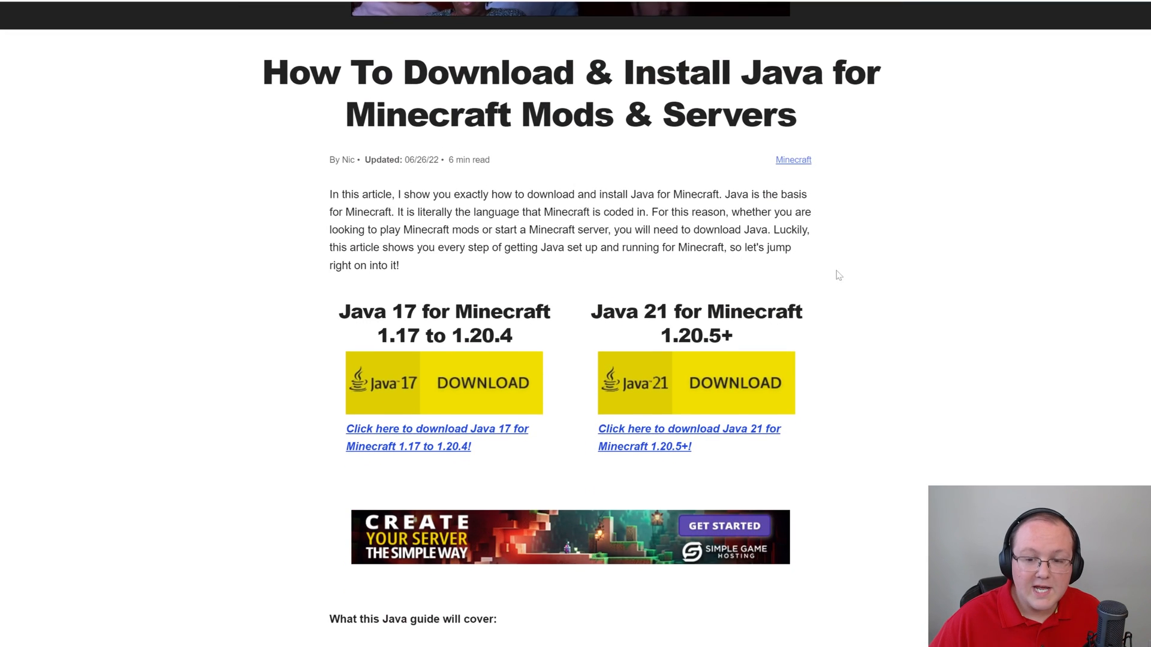
{"action": "scroll", "scroll_direction": "down", "scroll_amount": 3}
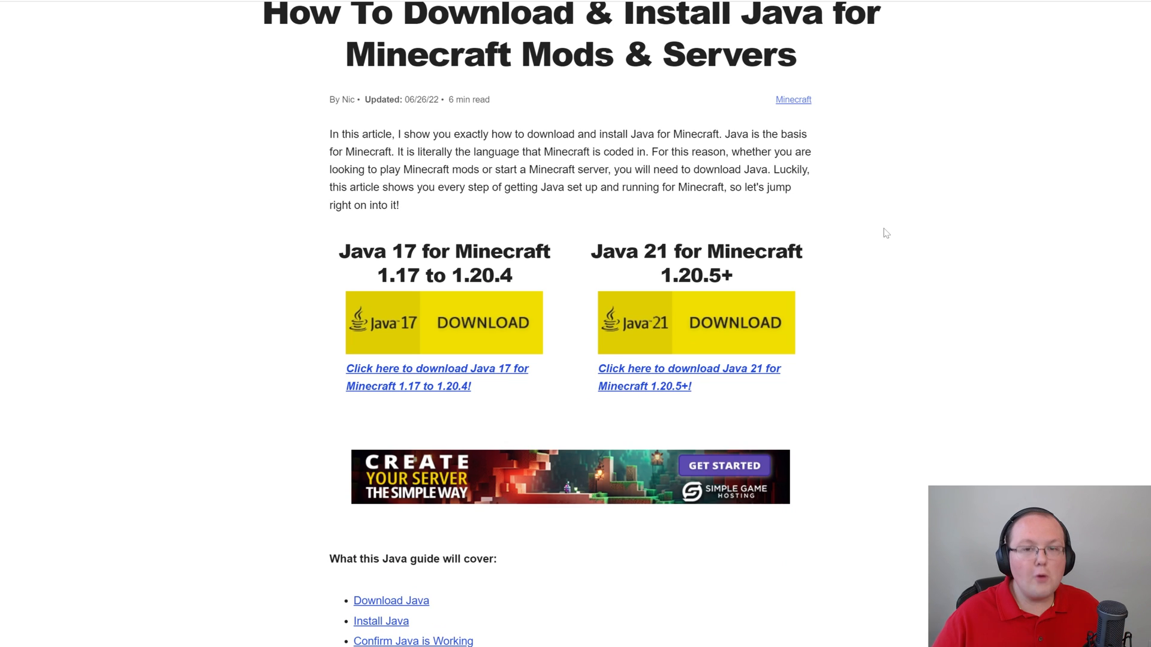
{"action": "mouse_move", "coordinate": [774, 213]}
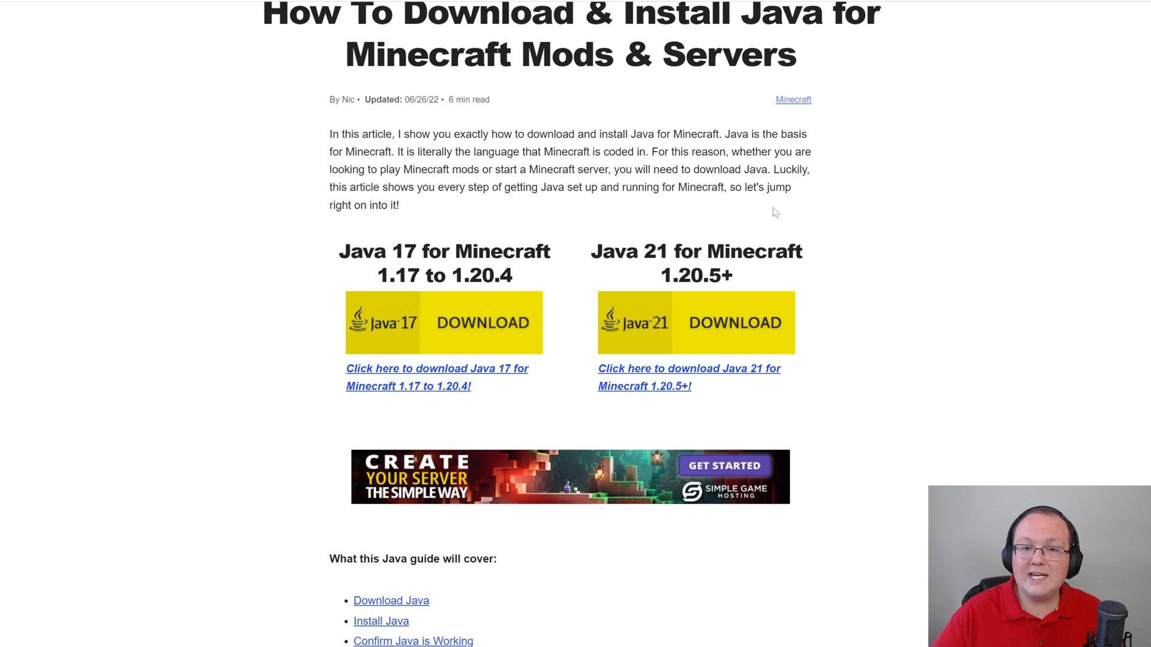
{"action": "scroll", "scroll_direction": "up", "scroll_amount": 3}
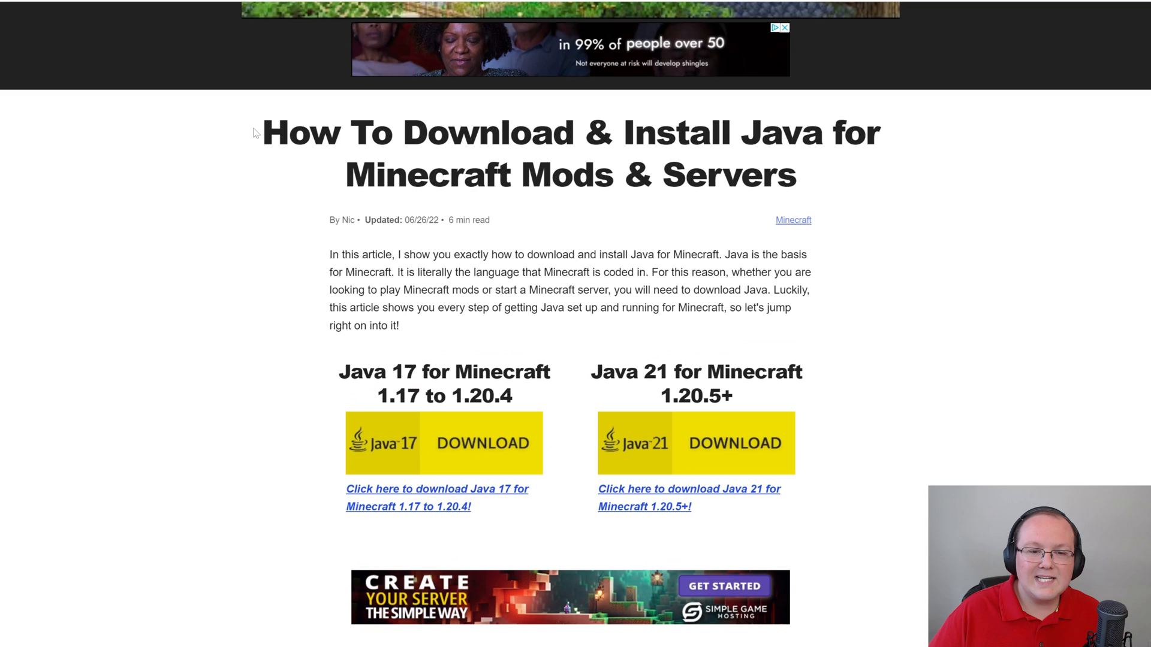
{"action": "scroll", "scroll_direction": "down", "scroll_amount": 3}
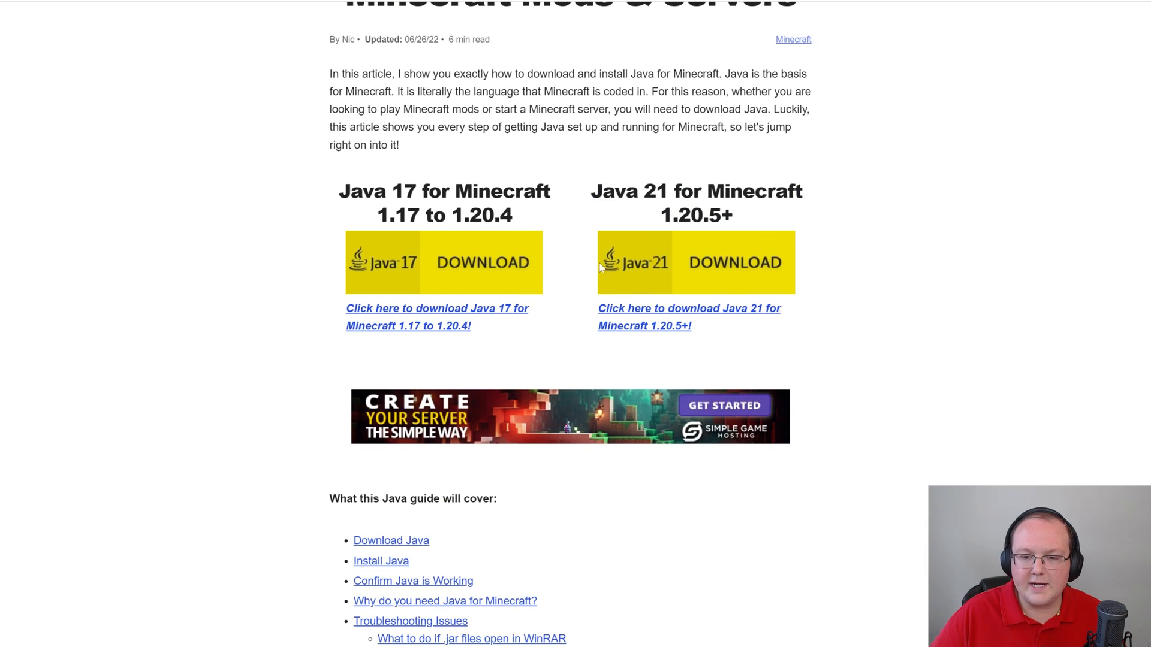
{"action": "scroll", "scroll_direction": "down", "scroll_amount": 3}
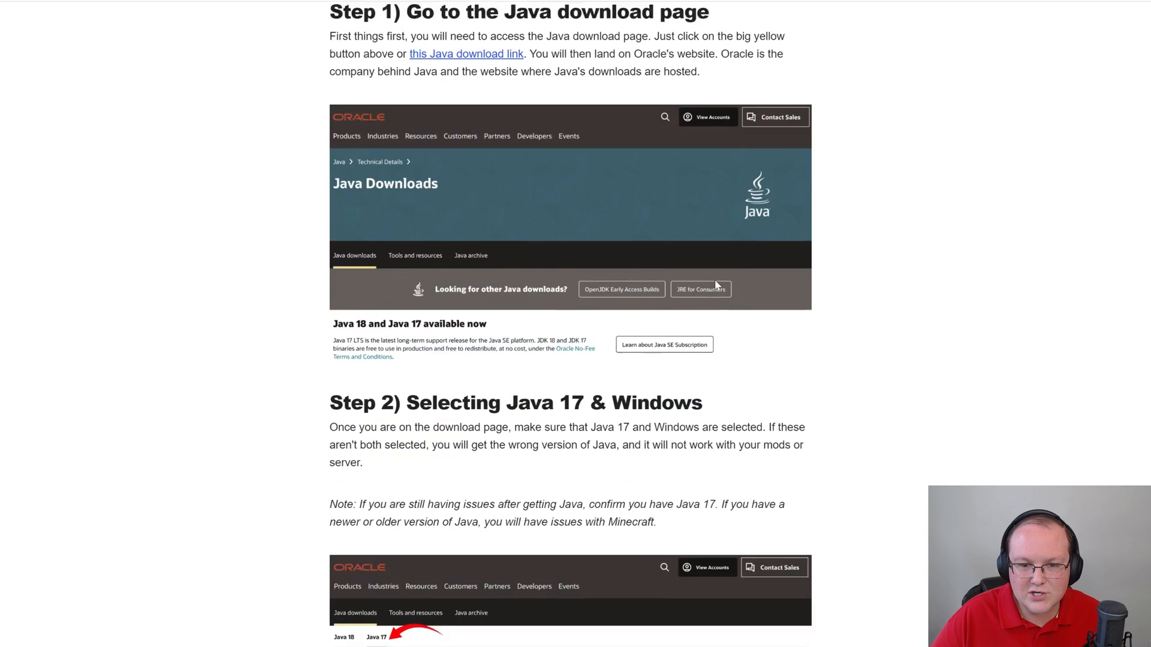
{"action": "scroll", "scroll_direction": "up", "scroll_amount": 3}
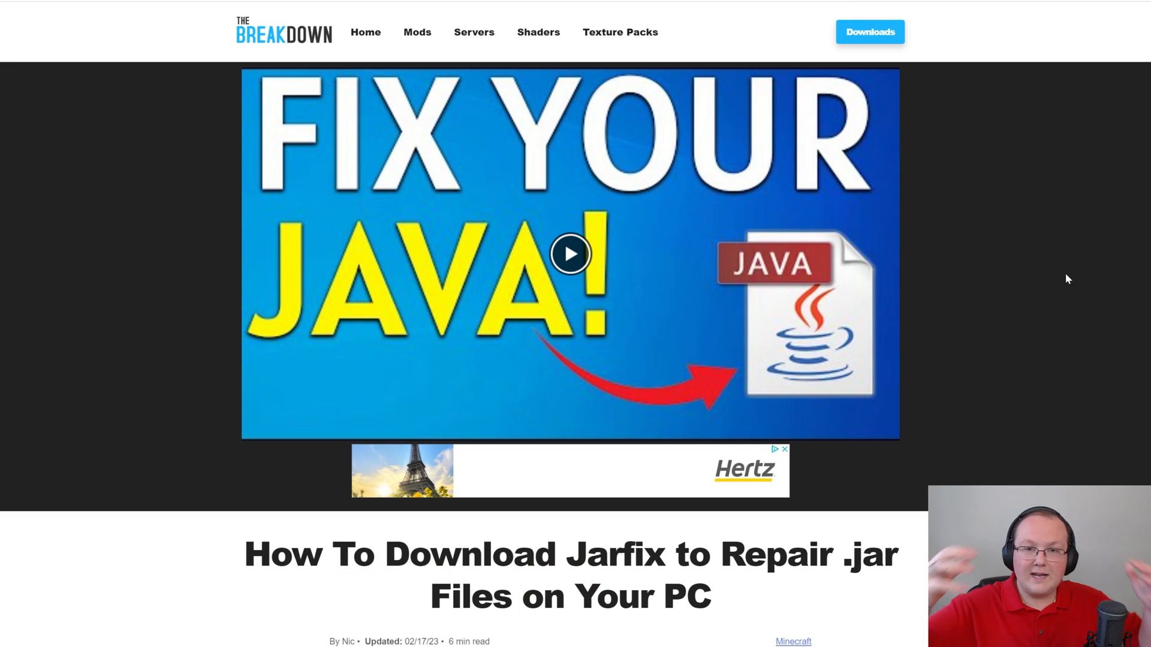
{"action": "mouse_move", "coordinate": [1000, 219]}
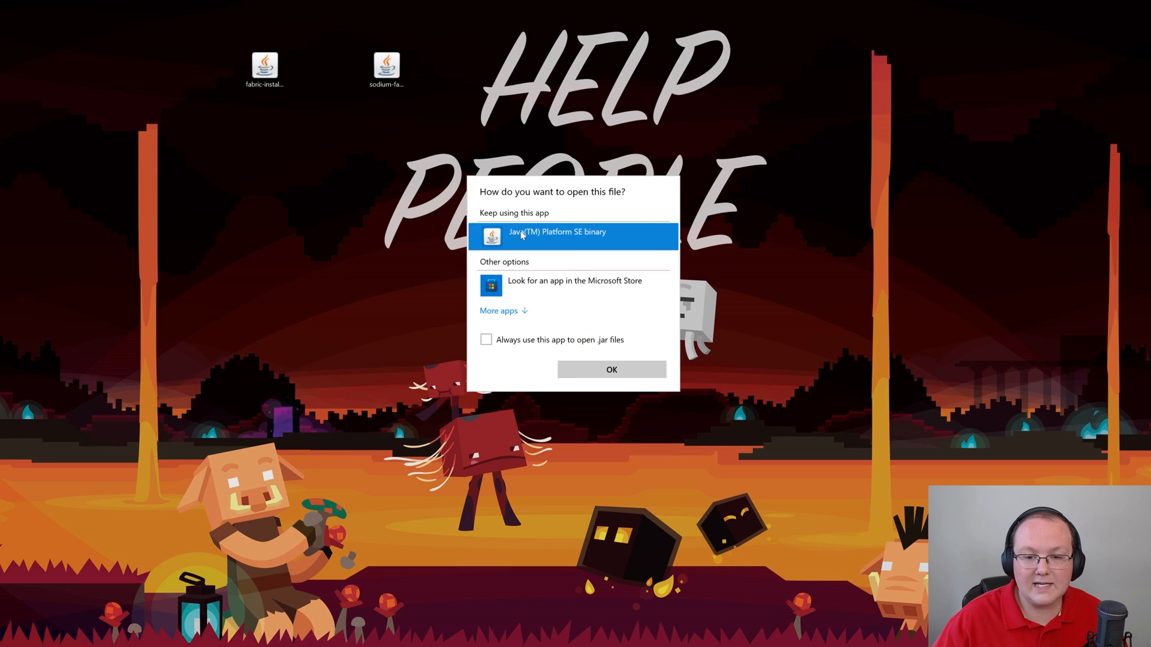
Run the installer with Java, install for 1.20.6, dismiss the success message, and close.
{"action": "left_click", "coordinate": [611, 369]}
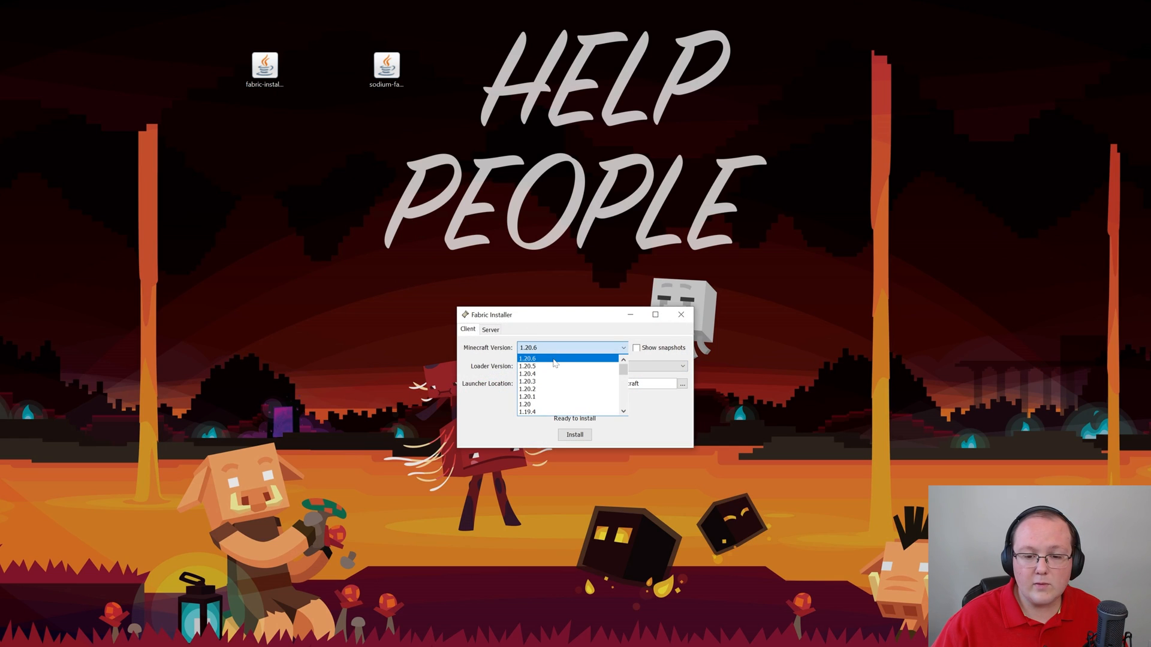
{"action": "left_click", "coordinate": [526, 358]}
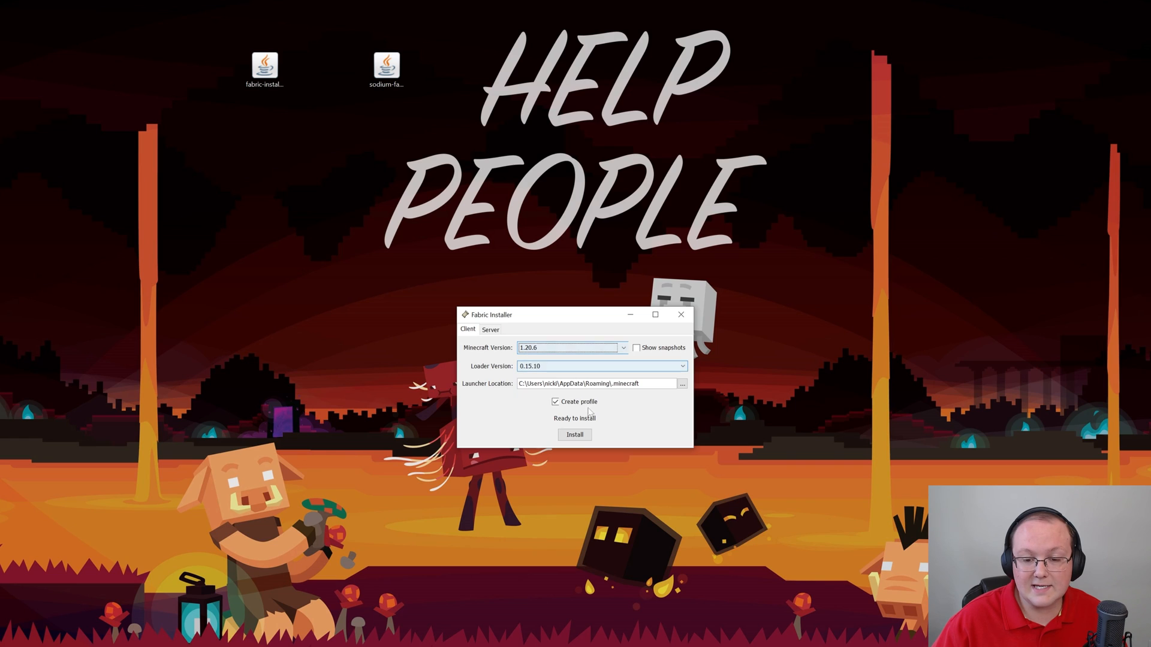
{"action": "left_click", "coordinate": [574, 435]}
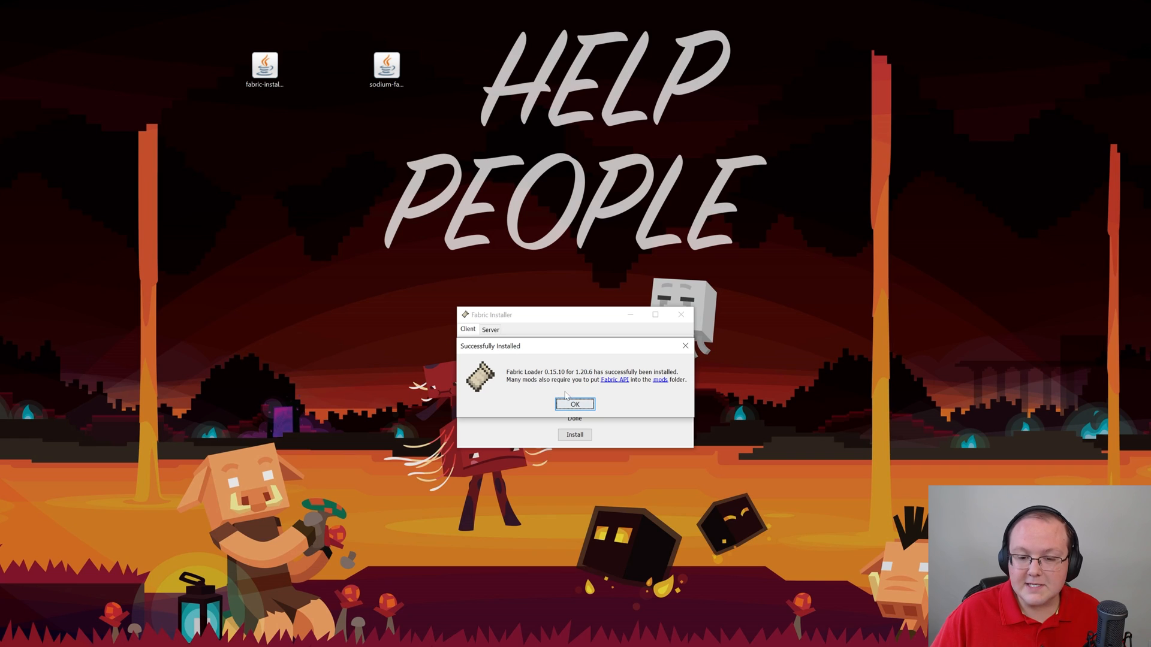
{"action": "left_click", "coordinate": [575, 403]}
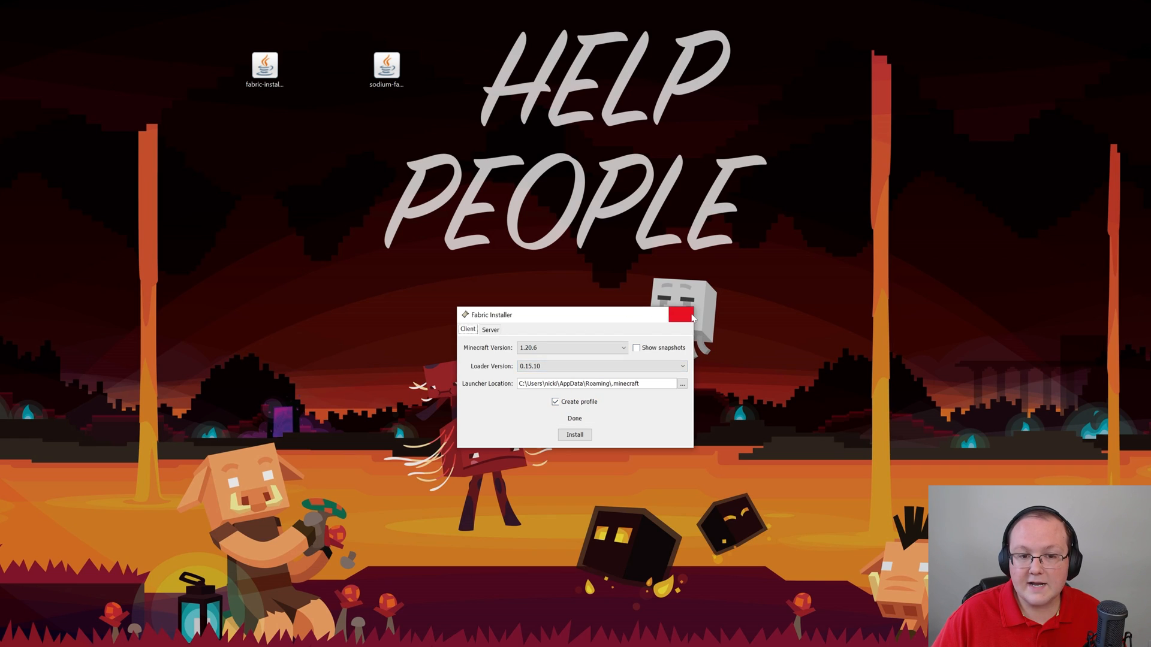
{"action": "left_click", "coordinate": [679, 315]}
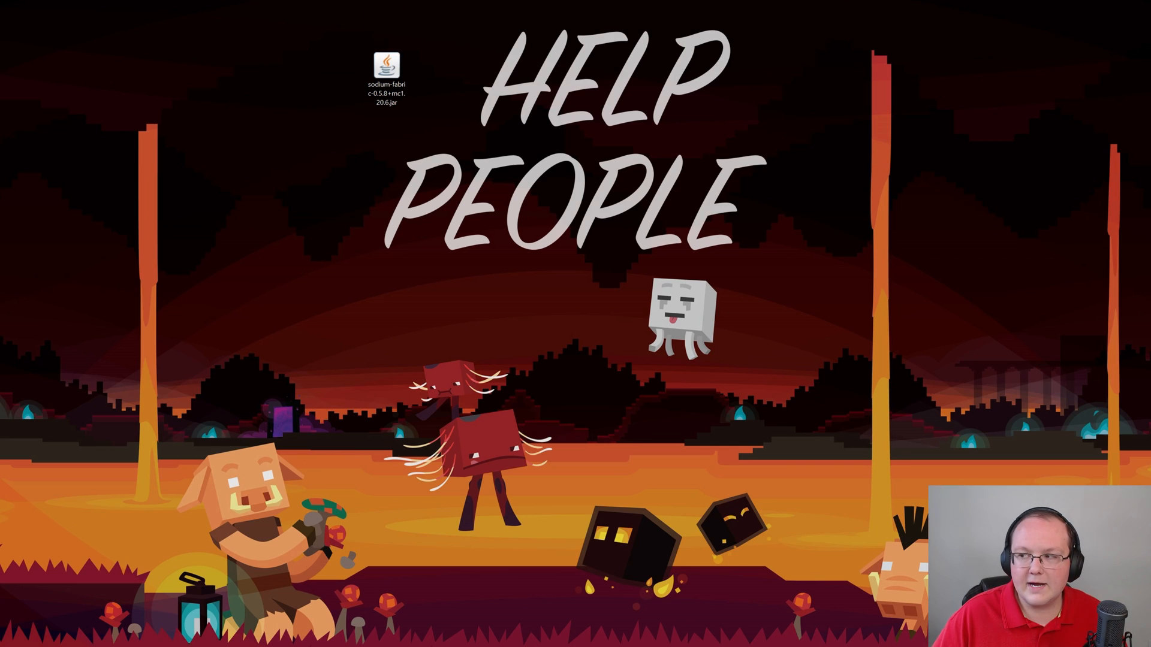
Launch Minecraft Launcher, show Modded entries under Installations, and start a new installation.
{"action": "double_click", "coordinate": [386, 69]}
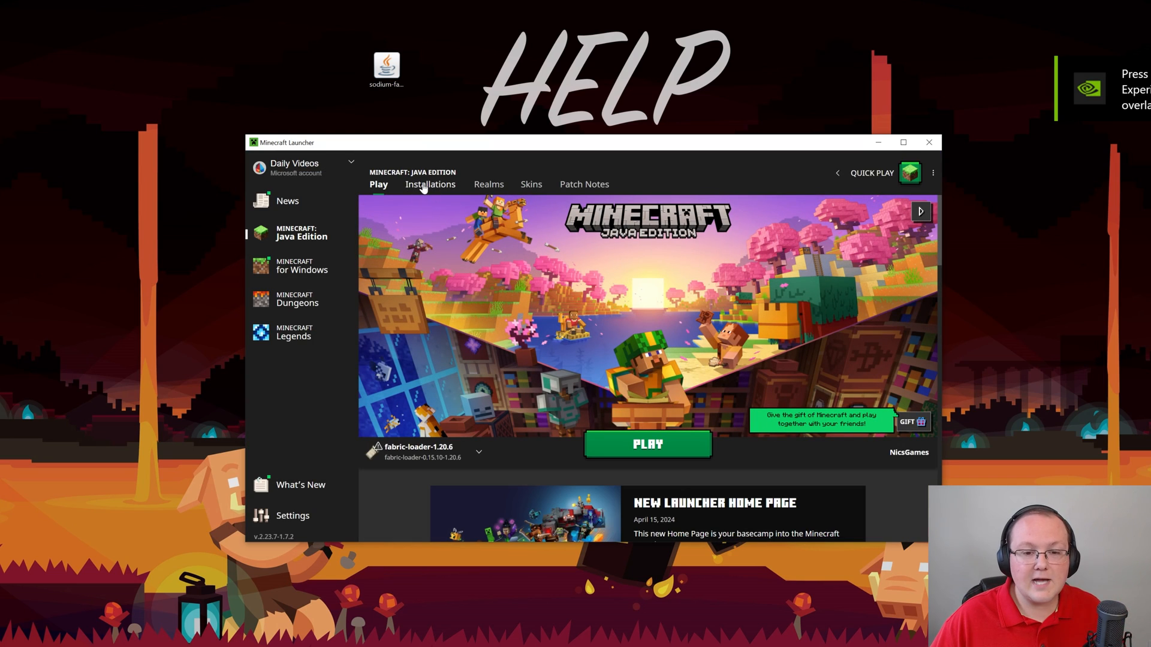
{"action": "left_click", "coordinate": [430, 184]}
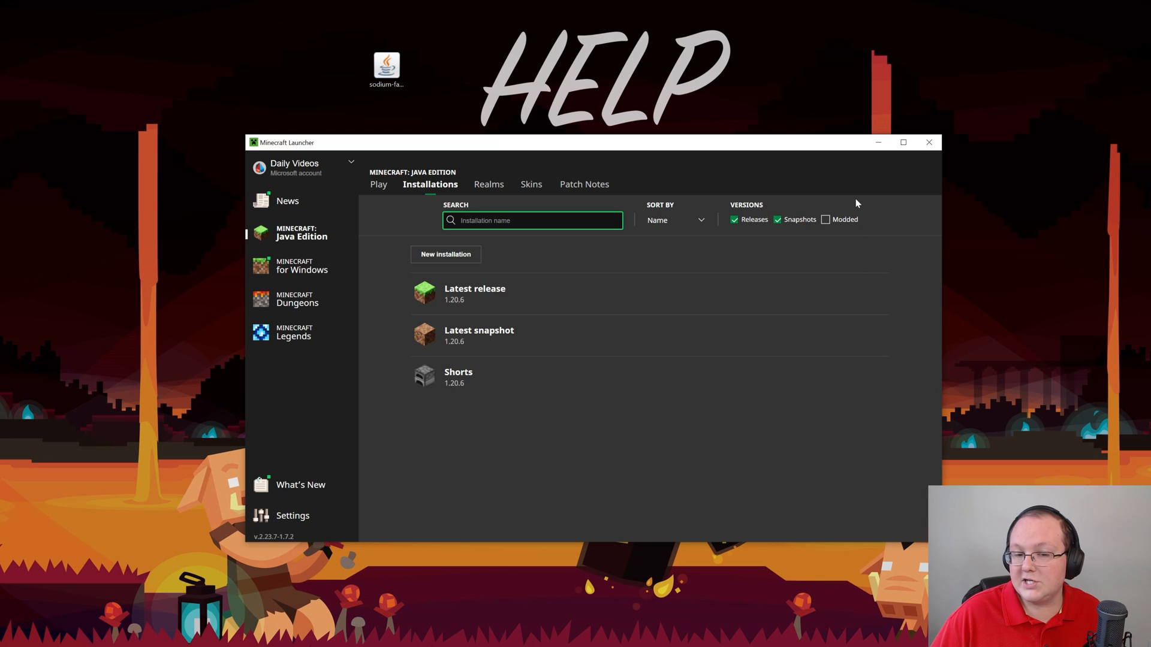
{"action": "mouse_move", "coordinate": [848, 249]}
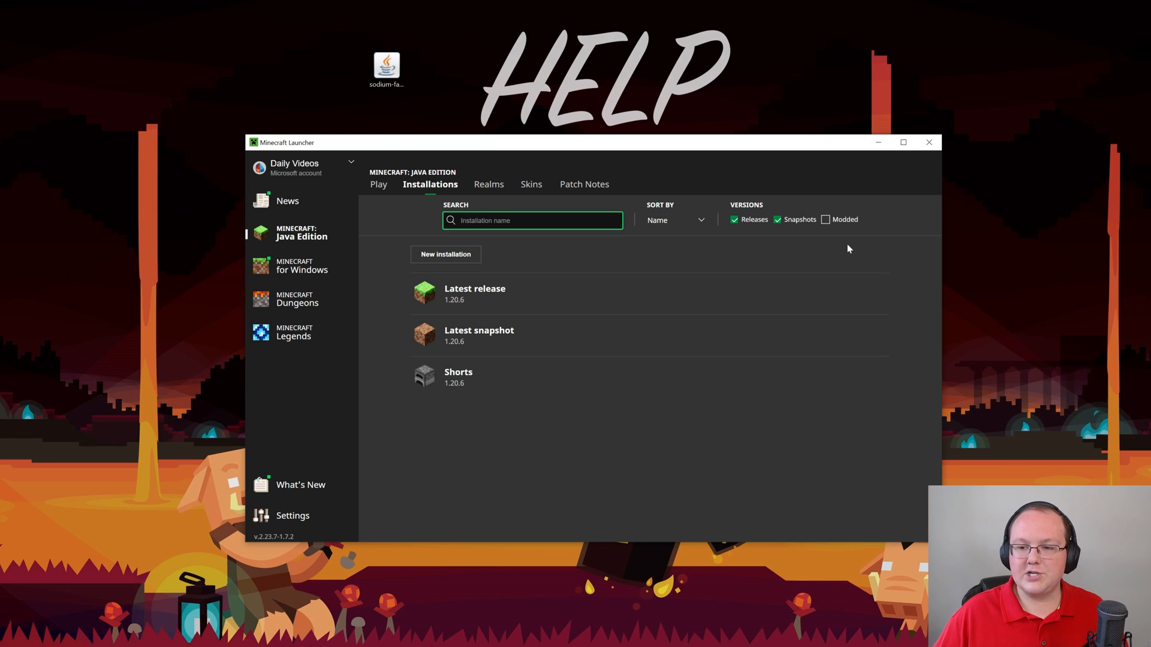
{"action": "left_click", "coordinate": [826, 220]}
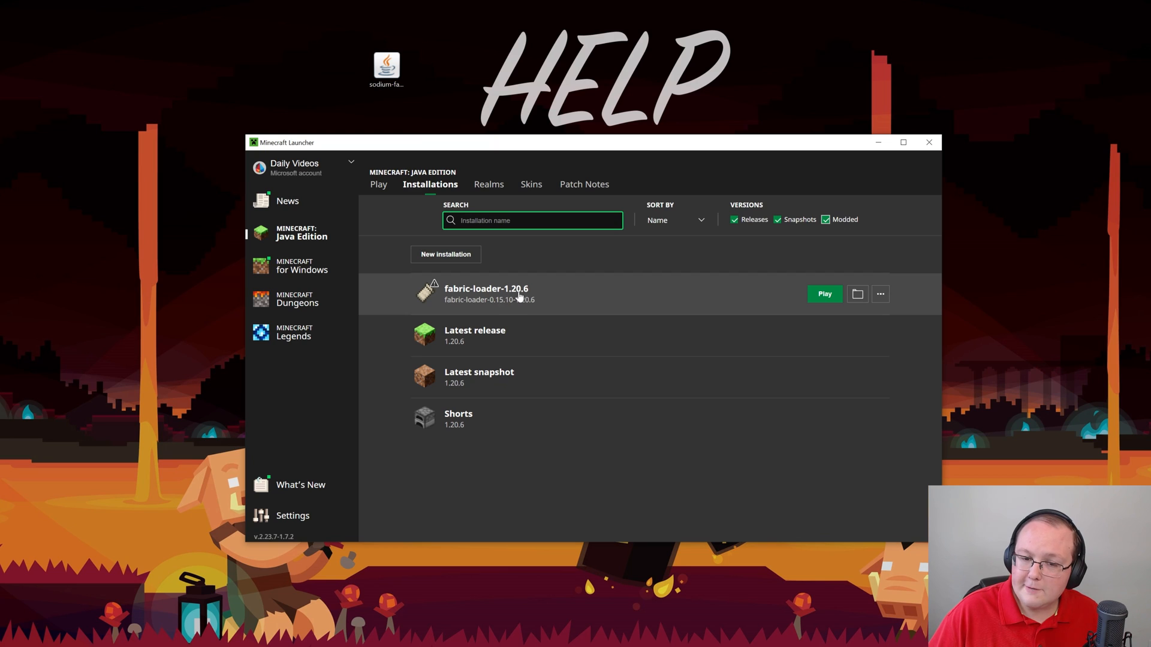
{"action": "left_click", "coordinate": [445, 254]}
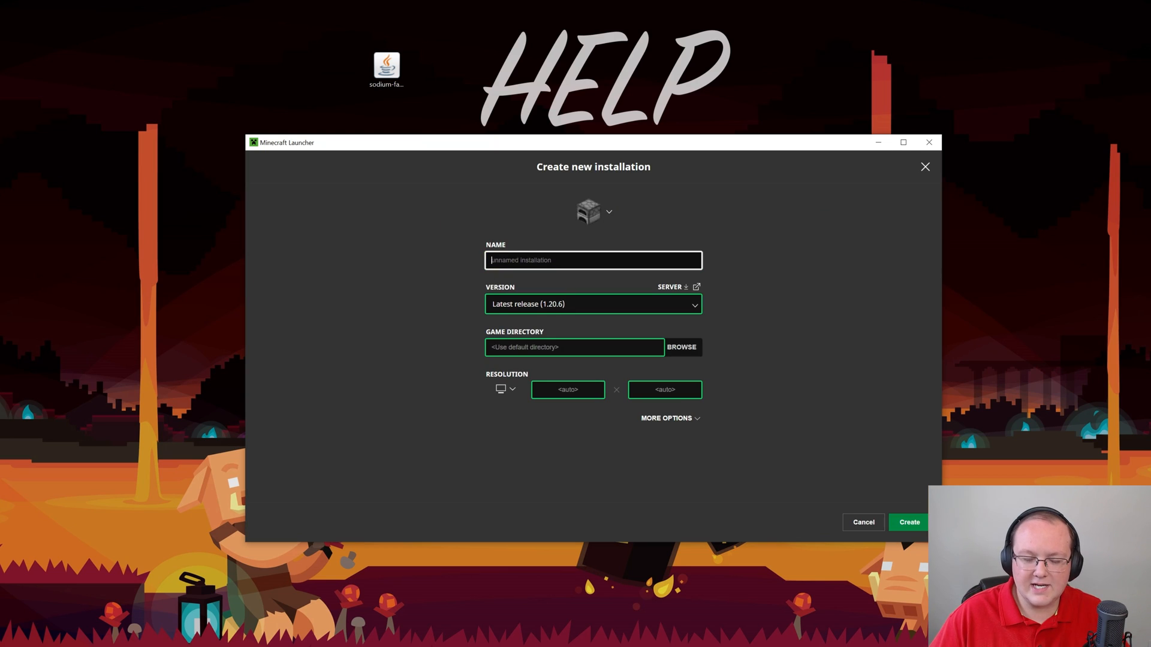
Name the installation SimpleGameHosting.com, select fabric-loader-0.15.10-1.20.6, and create it.
{"action": "type", "text": "SimpleGame"}
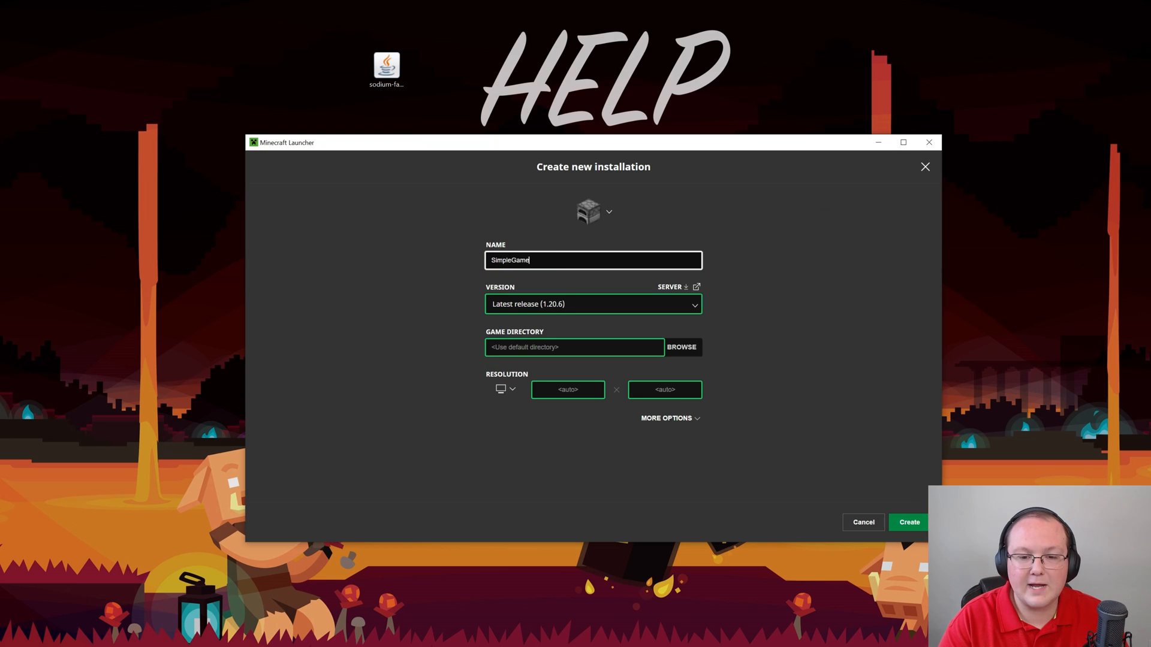
{"action": "type", "text": "Hosting.com"}
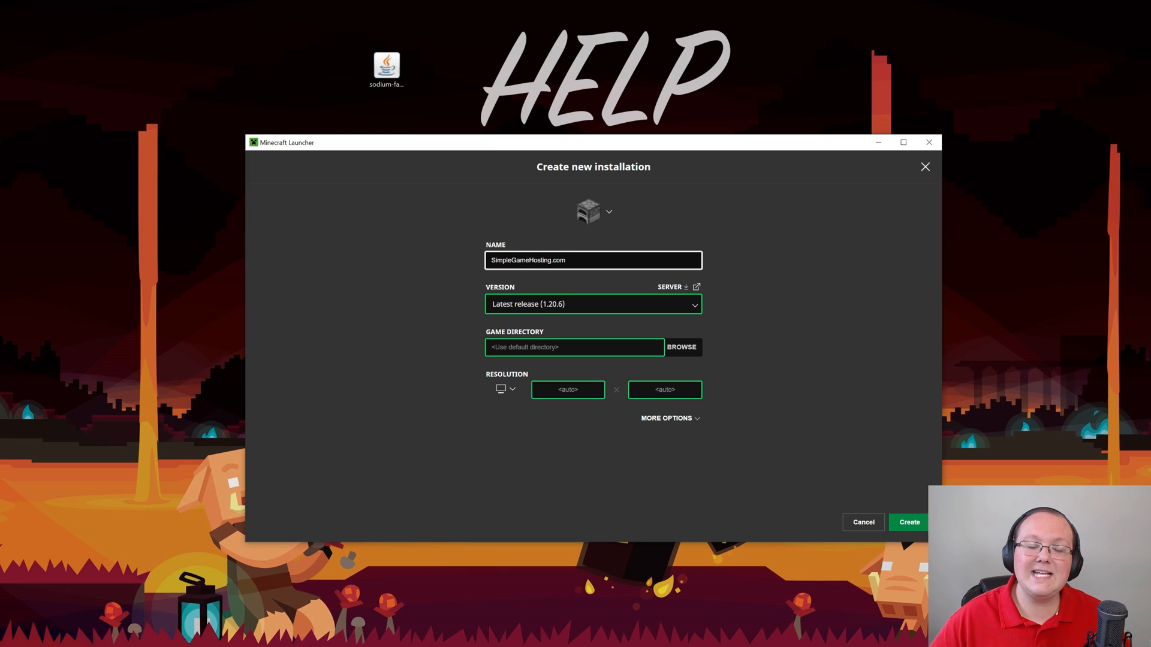
{"action": "left_click", "coordinate": [593, 304]}
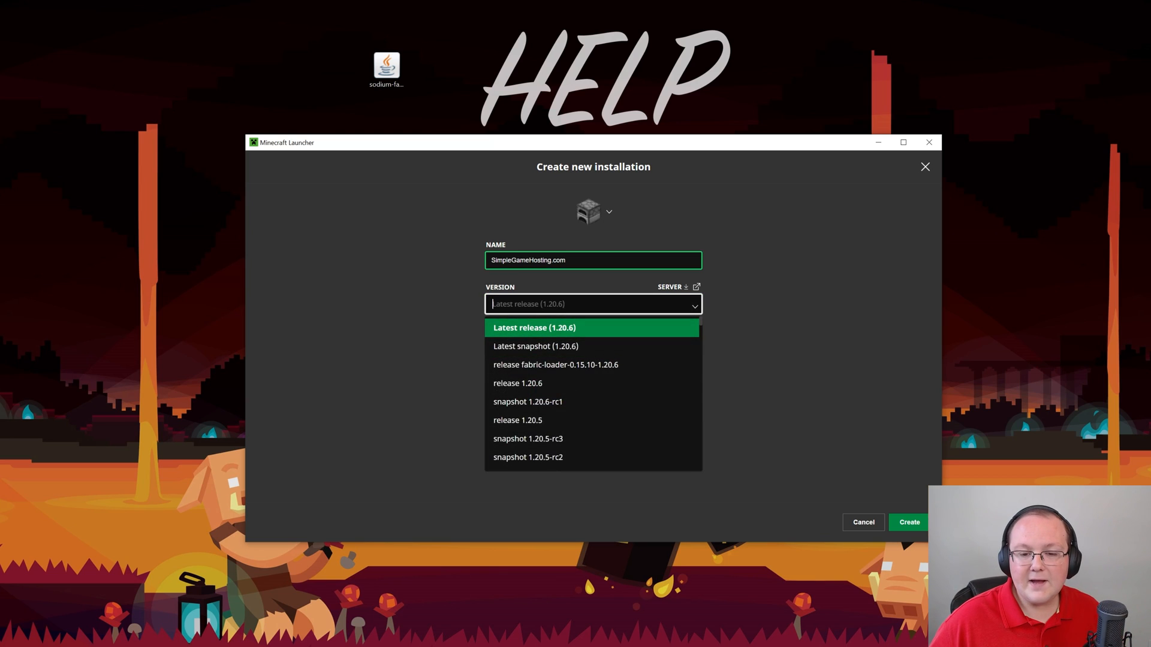
{"action": "mouse_move", "coordinate": [569, 338]}
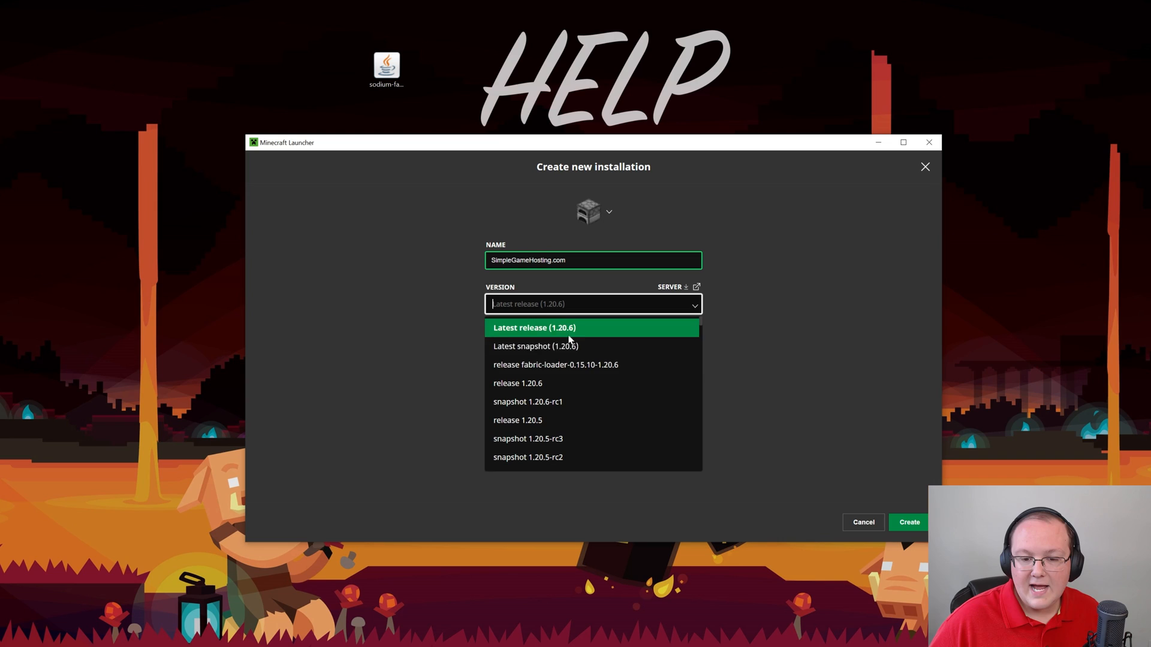
{"action": "mouse_move", "coordinate": [595, 365]}
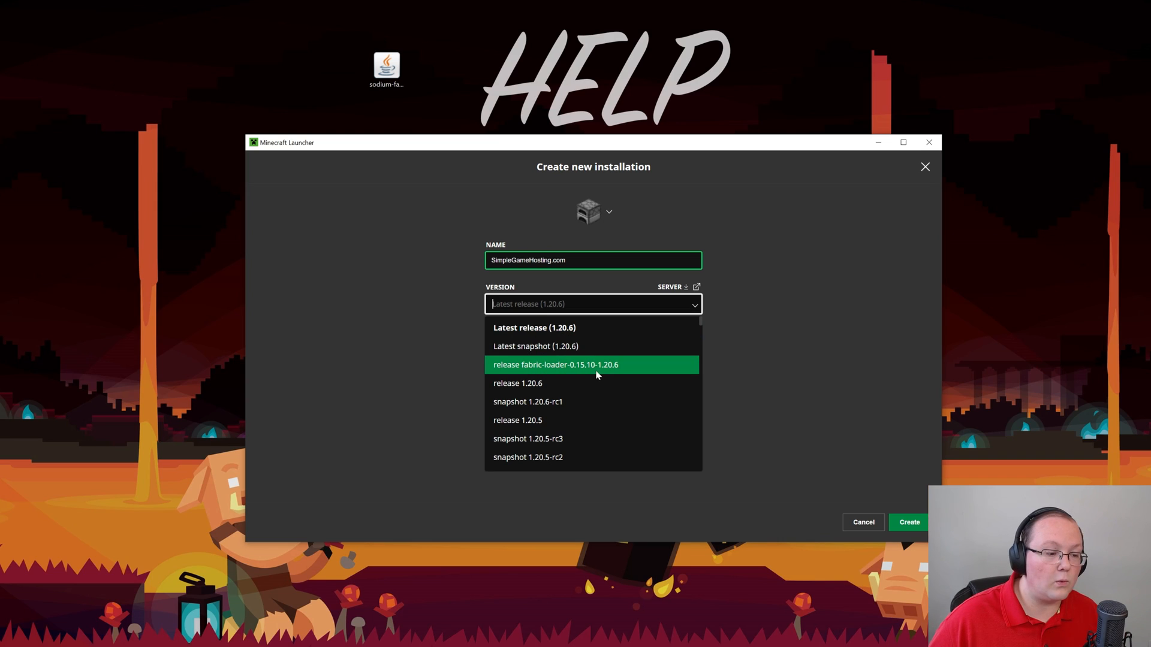
{"action": "mouse_move", "coordinate": [602, 373]}
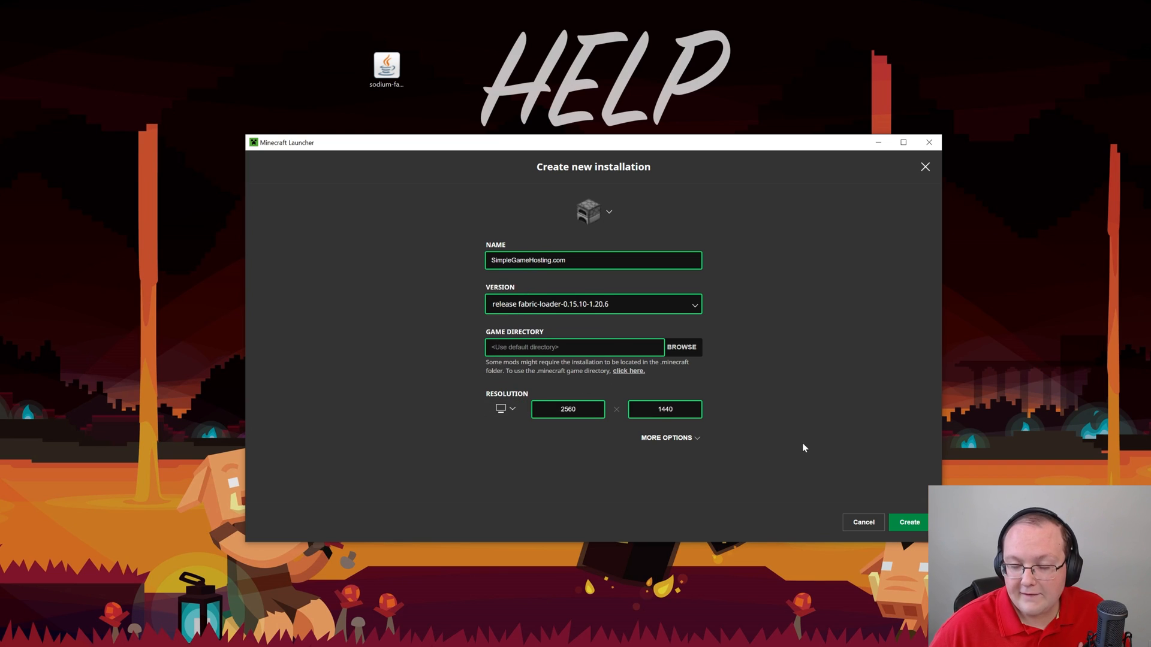
{"action": "mouse_move", "coordinate": [908, 522]}
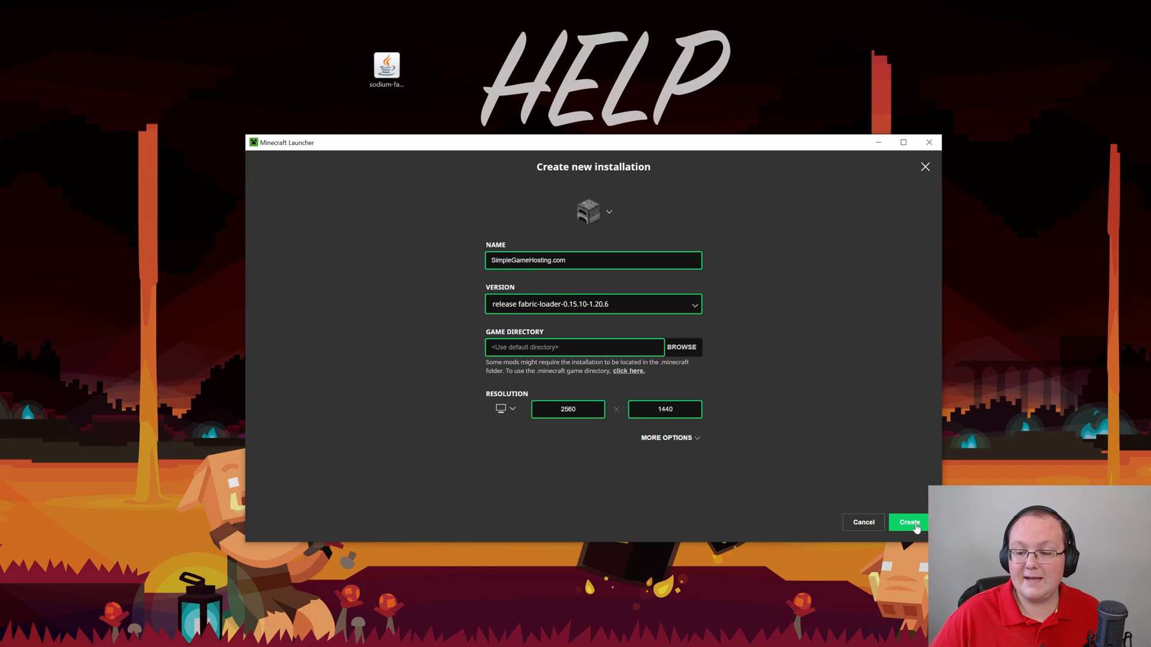
{"action": "left_click", "coordinate": [909, 522]}
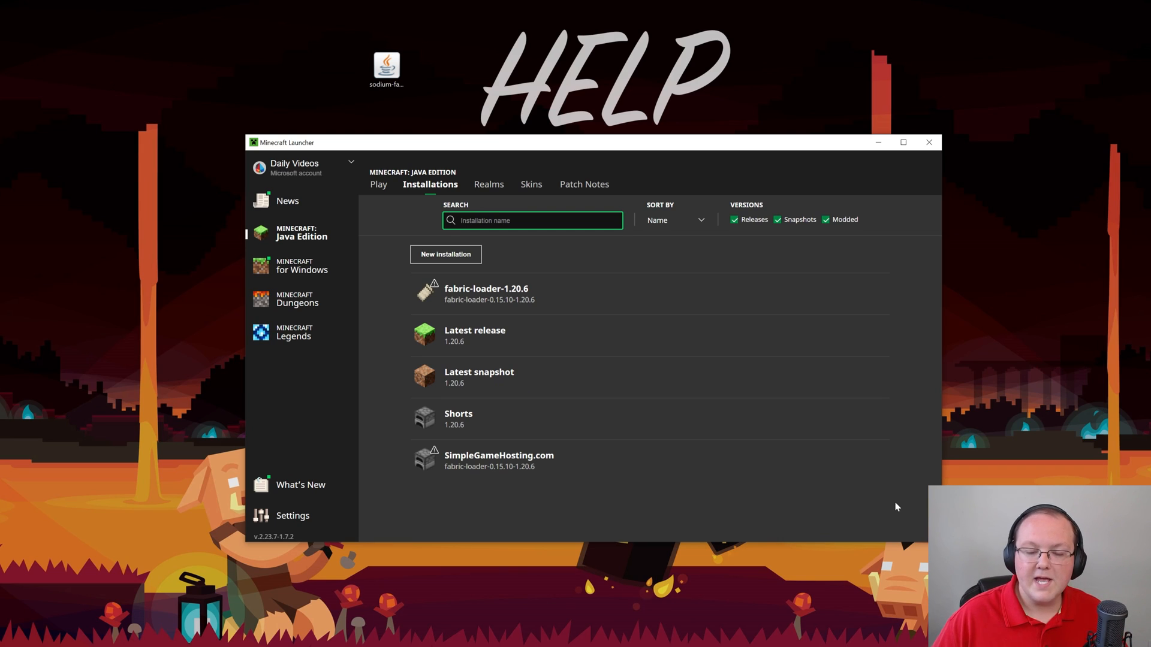
{"action": "mouse_move", "coordinate": [649, 308]}
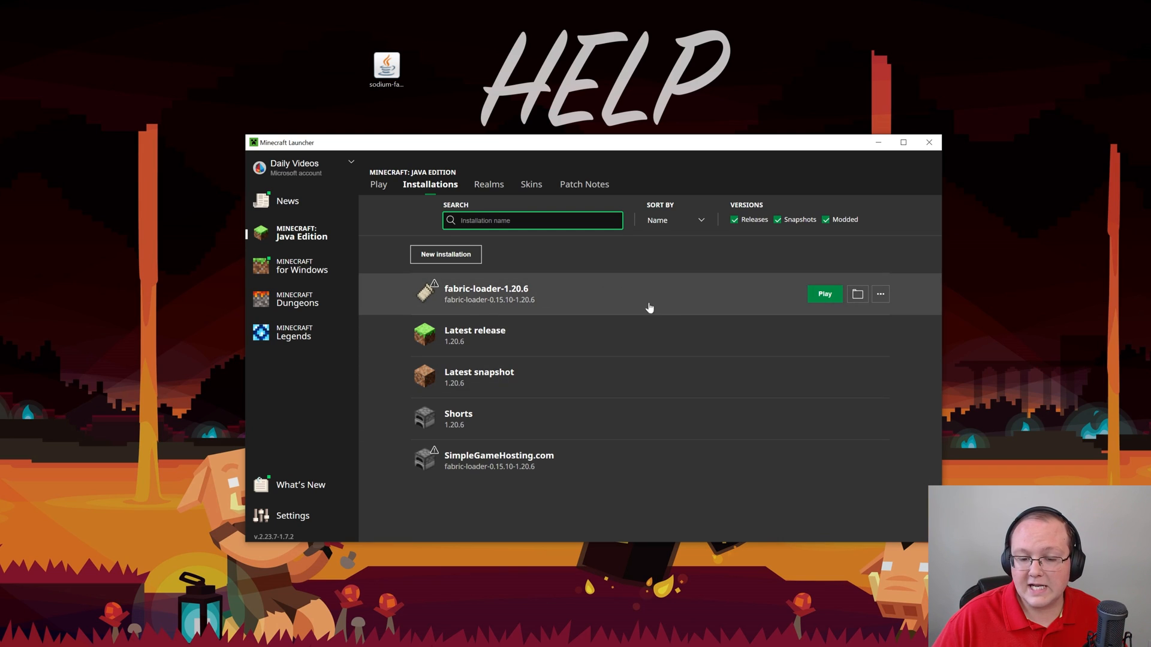
{"action": "mouse_move", "coordinate": [585, 317]}
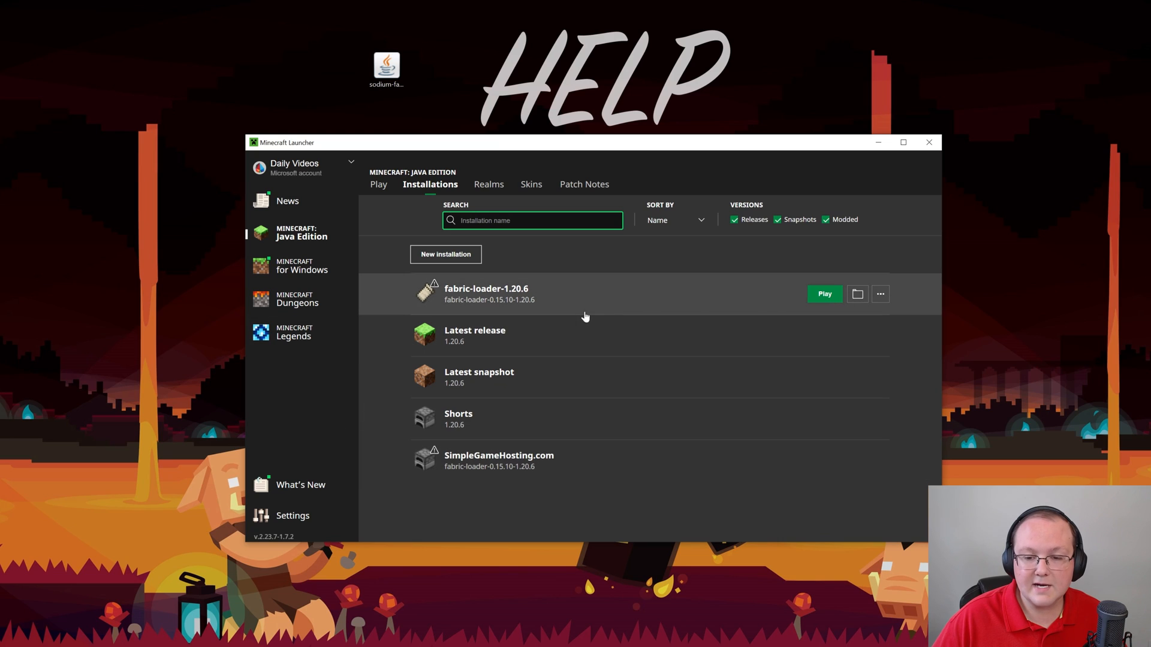
Open the Fabric install's .minecraft folder, replace the old mods folder with a new one, and enter it.
{"action": "left_click", "coordinate": [856, 294]}
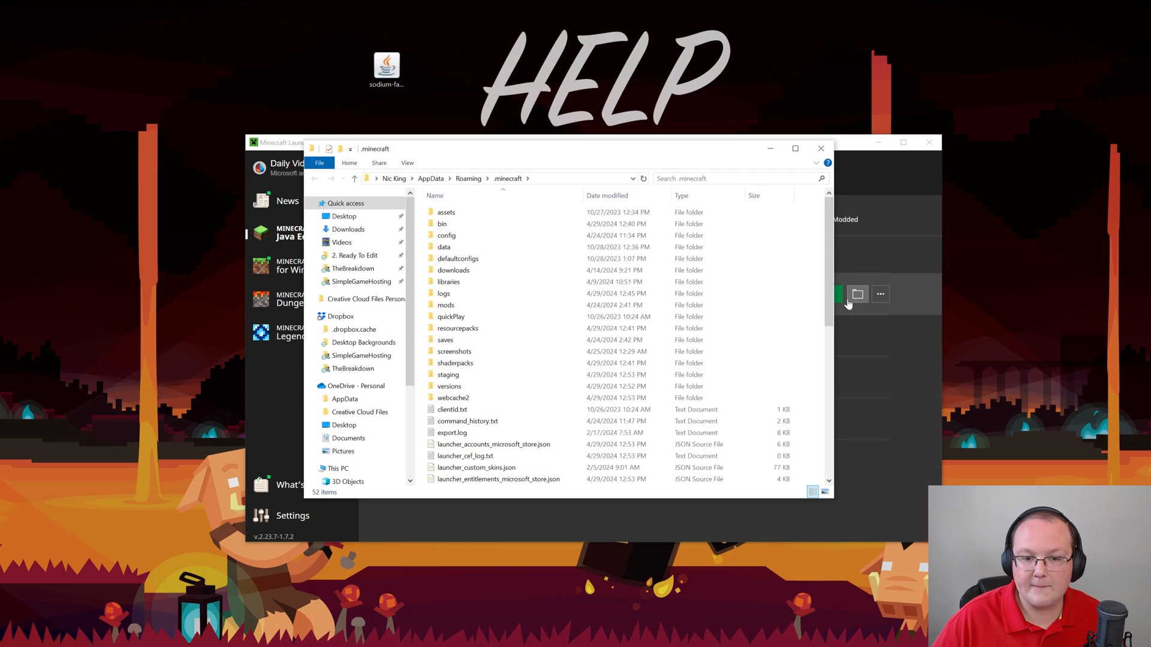
{"action": "left_click", "coordinate": [446, 305]}
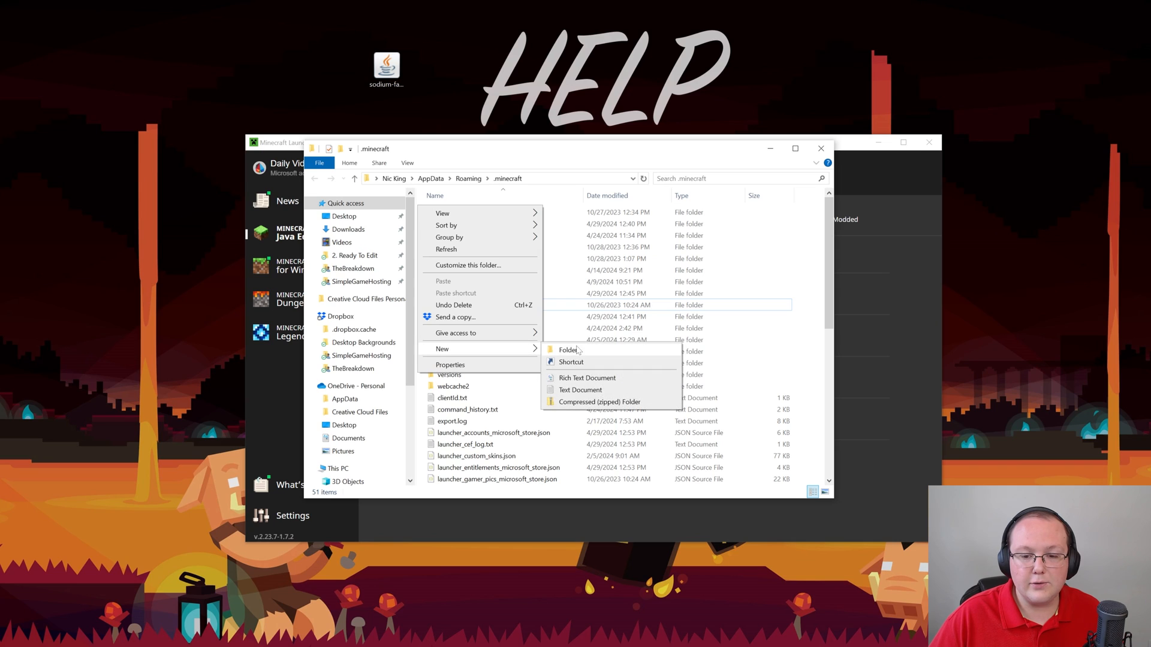
{"action": "left_click", "coordinate": [568, 350]}
{"action": "type", "text": "mods"}
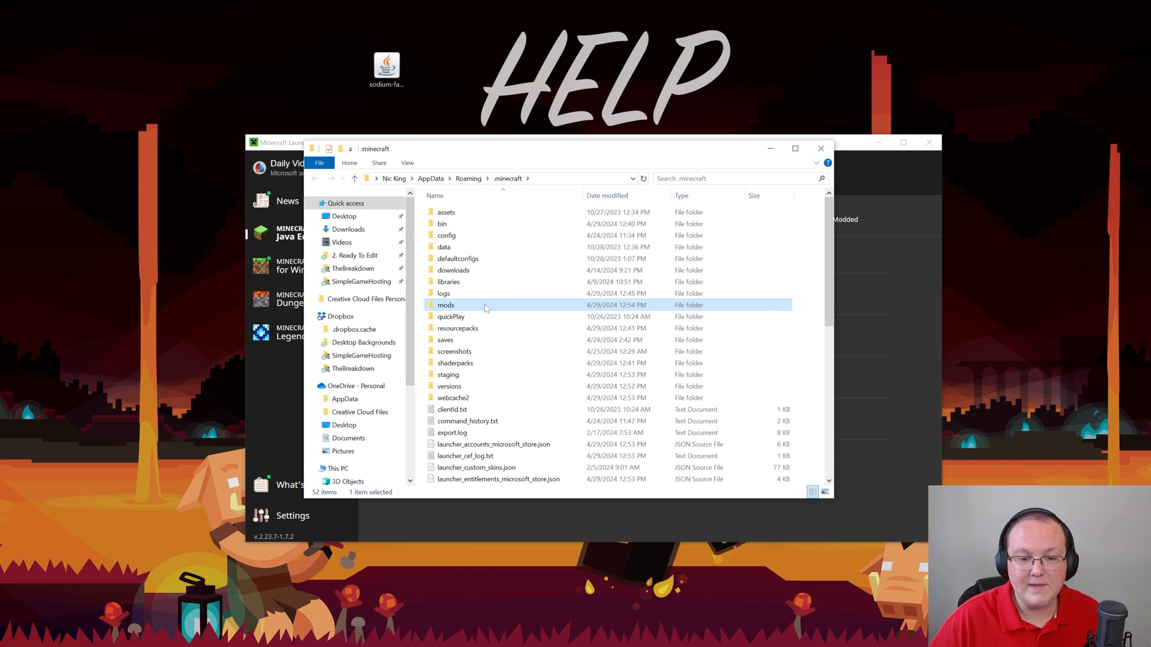
{"action": "double_click", "coordinate": [446, 305]}
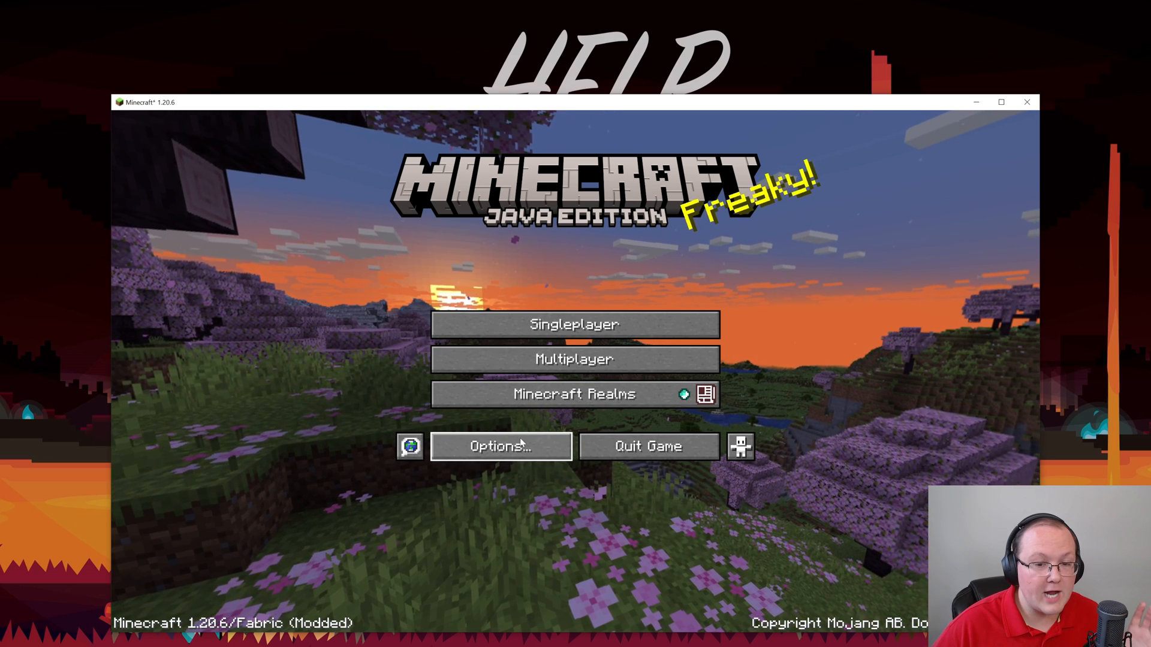
Open Options in Fabric 1.20.6 Minecraft and dismiss Sodium's donation popup.
{"action": "left_click", "coordinate": [501, 446]}
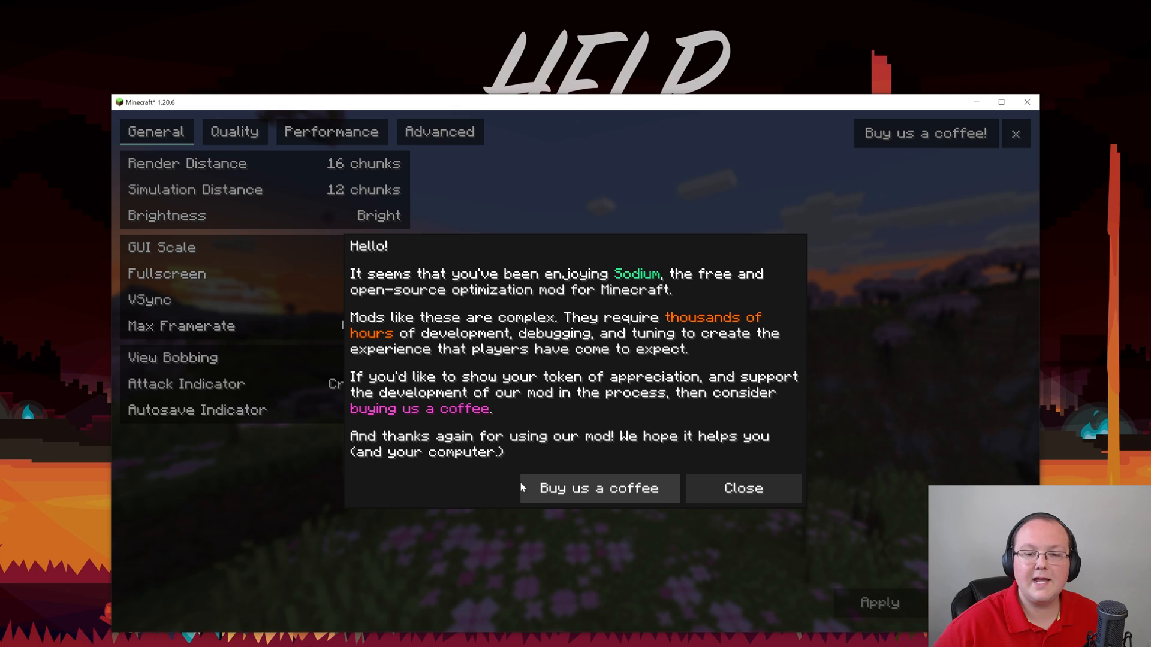
{"action": "left_click", "coordinate": [741, 488]}
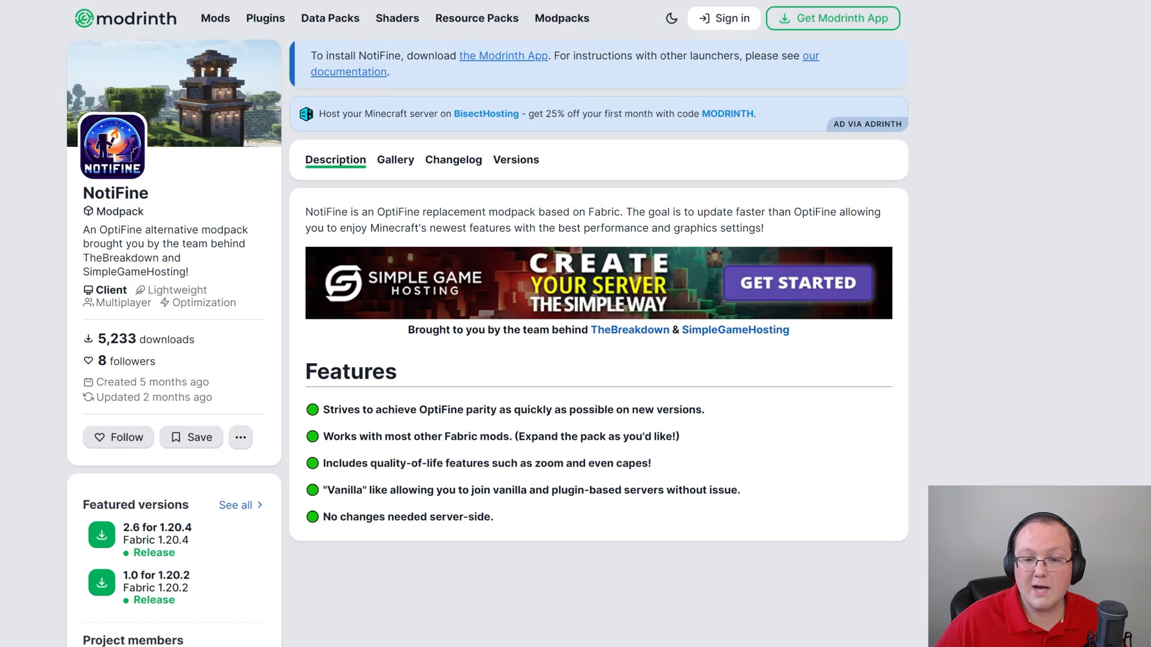
{"action": "mouse_move", "coordinate": [1043, 298]}
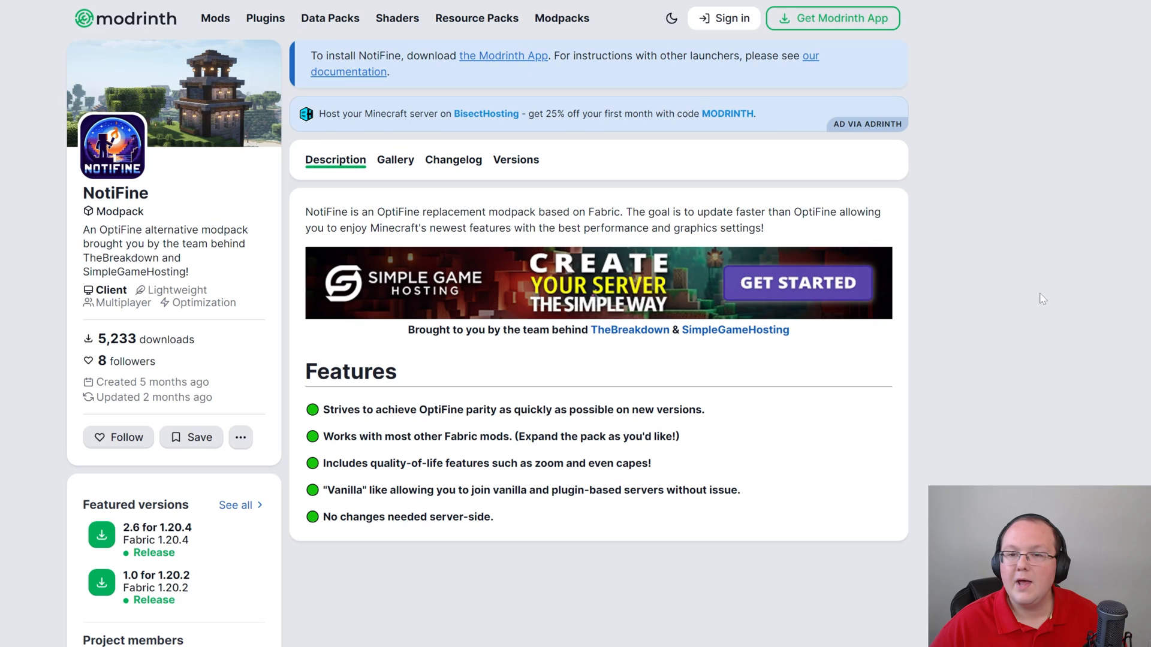